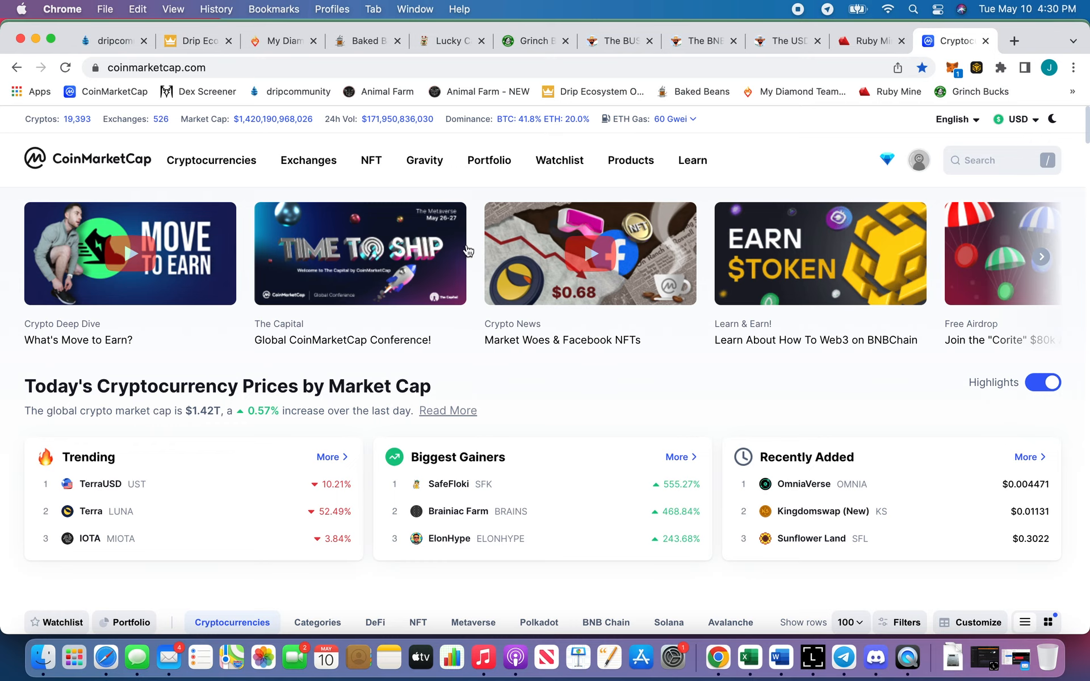
# Review the Lucky Cat and Ruby Mine wallet and reward balances.
pyautogui.click(449, 41)
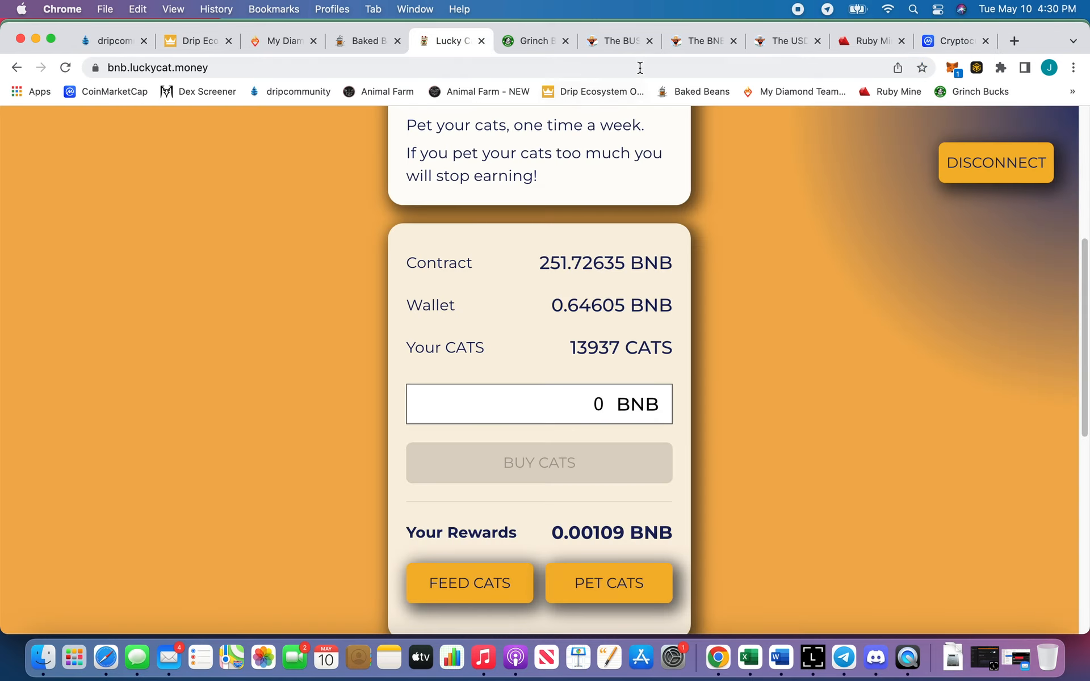
pyautogui.click(864, 41)
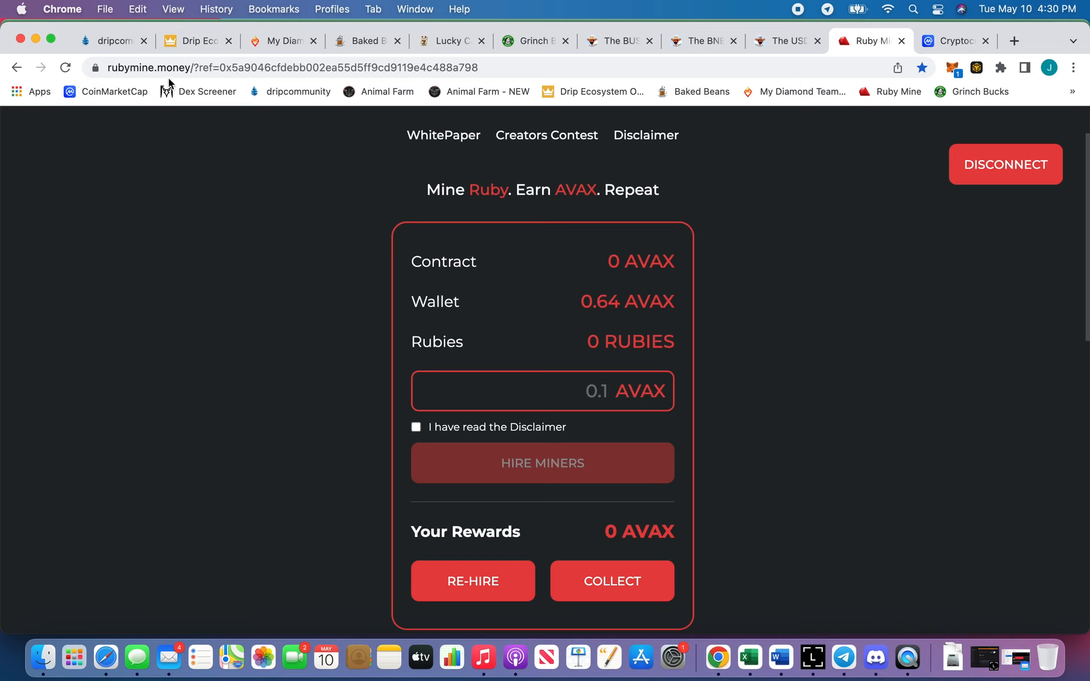
pyautogui.moveTo(749, 658)
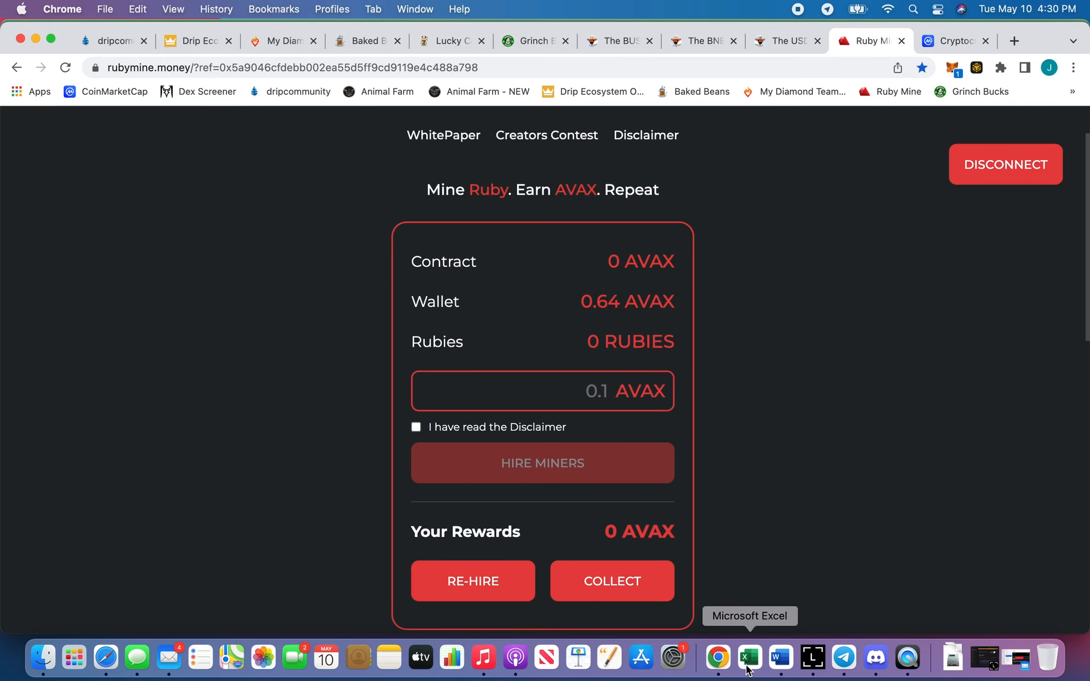
# Switch to the Drip Calcs JB workbook and hide the Adjusted Actual column.
pyautogui.click(748, 657)
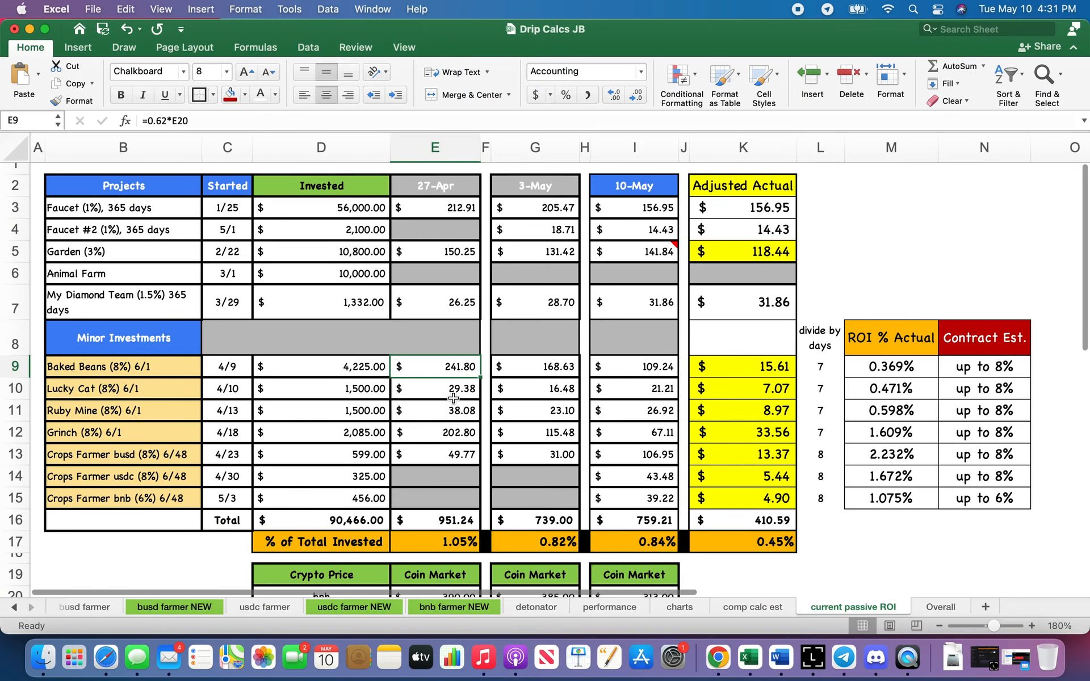
pyautogui.rightClick(743, 147)
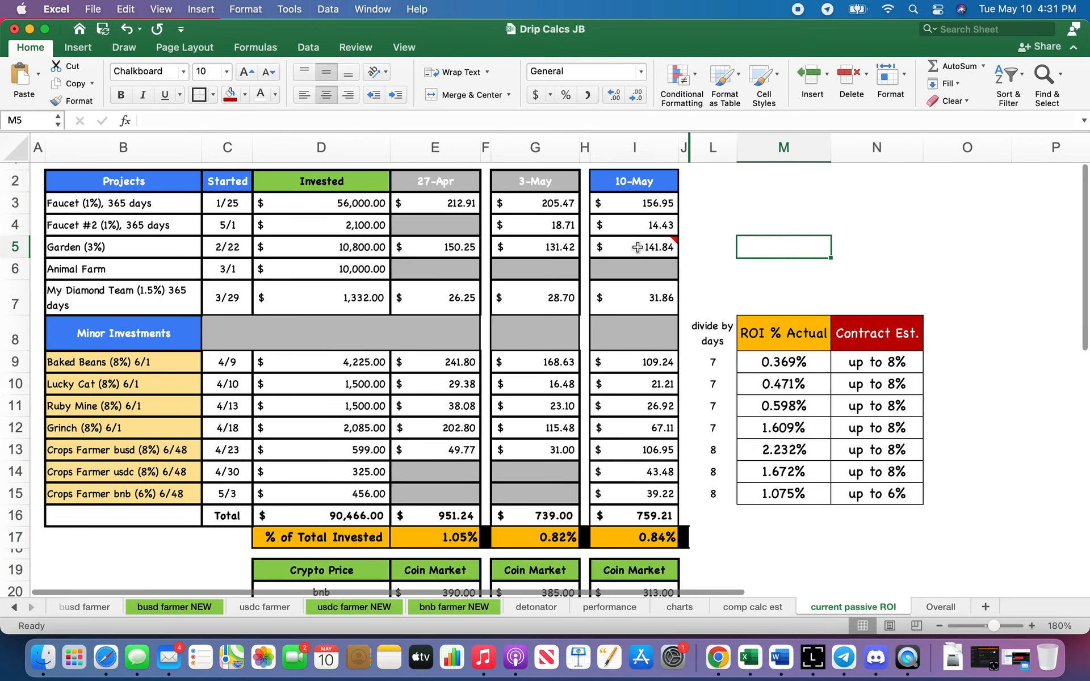
pyautogui.scroll(-3)
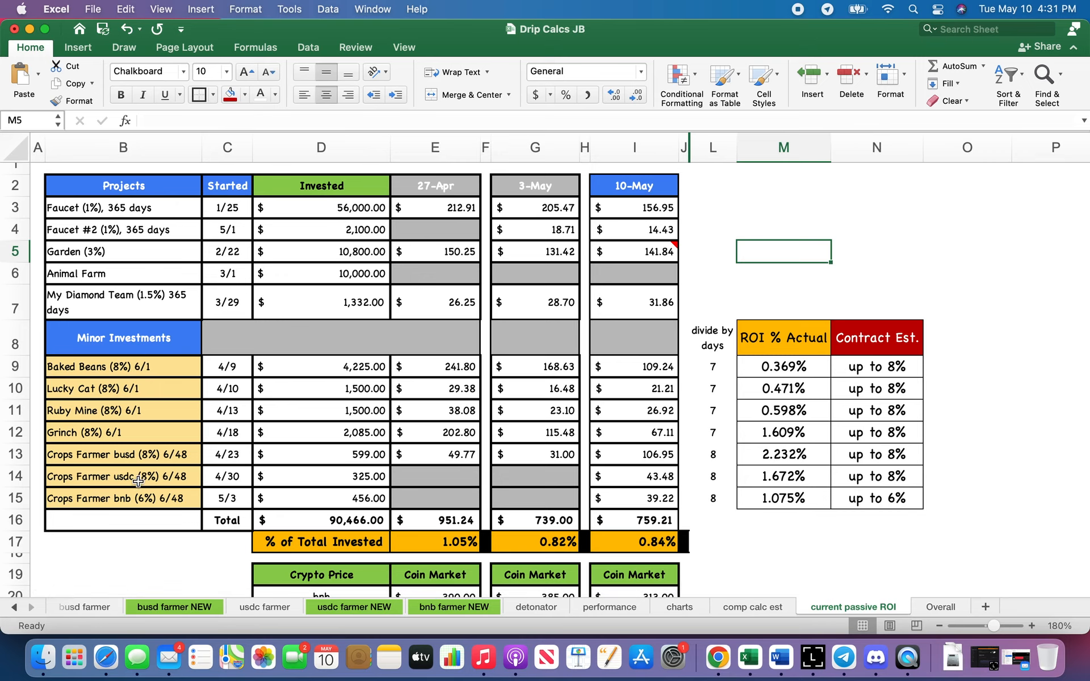
pyautogui.click(122, 497)
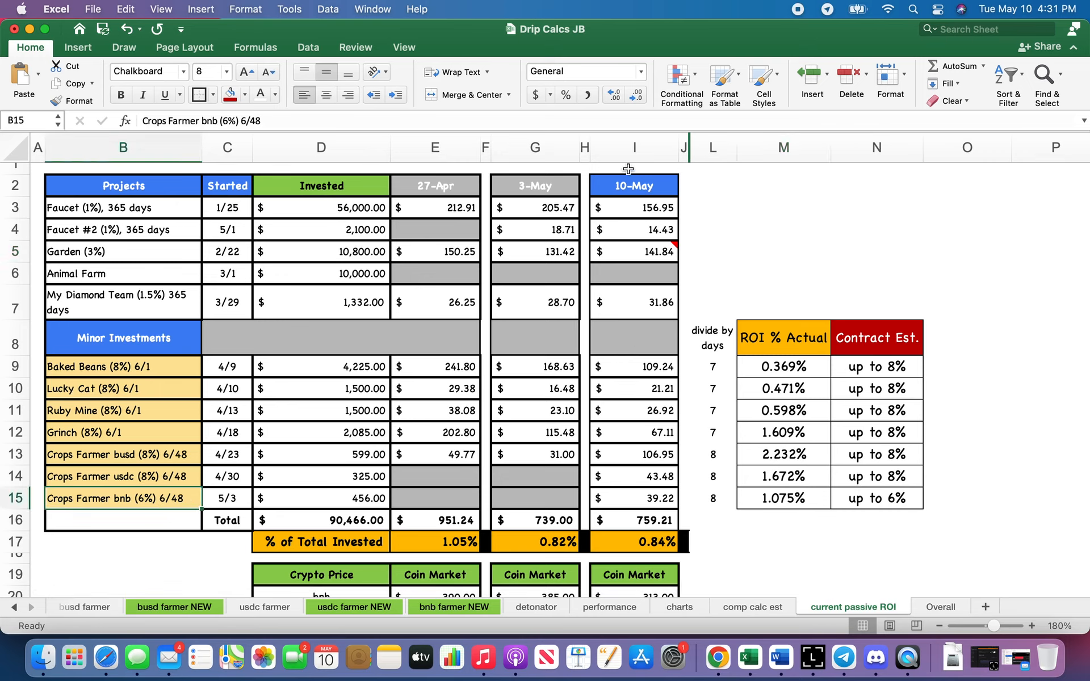
# Review the 10-May profit formulas for Crops Farmer usdc, Faucet and Faucet #2.
pyautogui.click(634, 146)
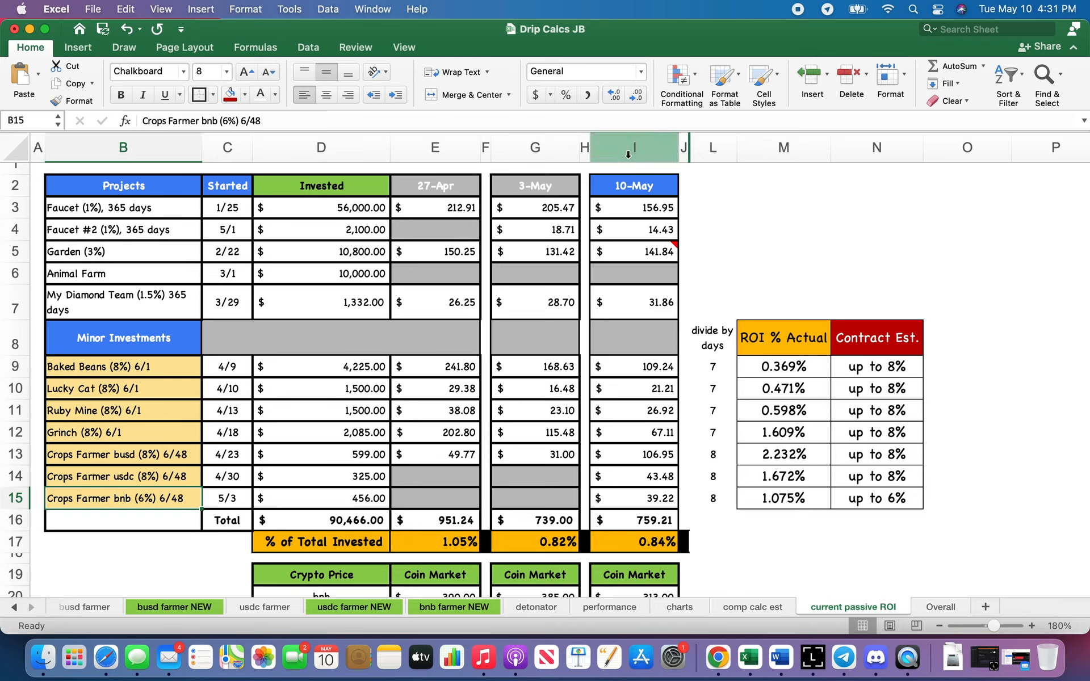
pyautogui.click(634, 476)
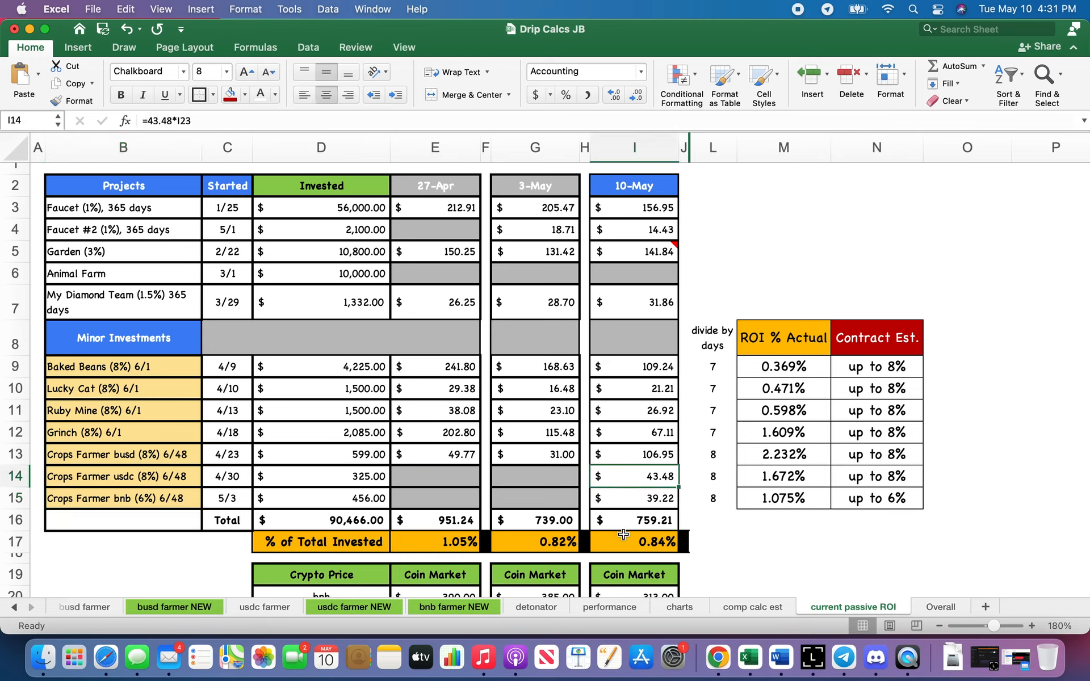
pyautogui.moveTo(728, 534)
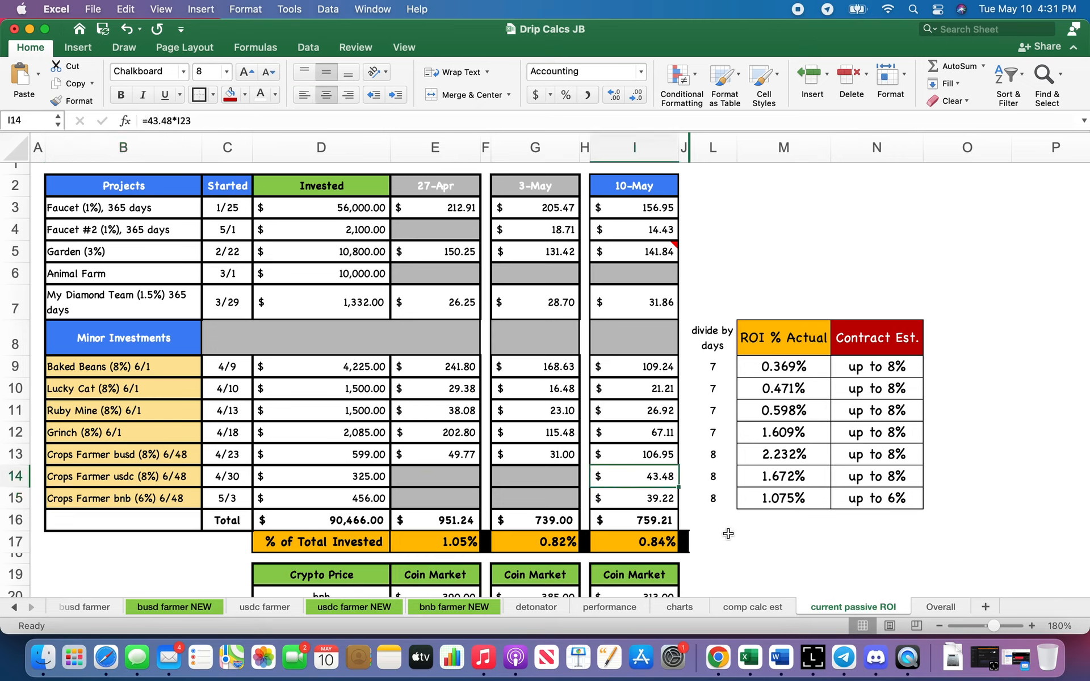
pyautogui.moveTo(632, 215)
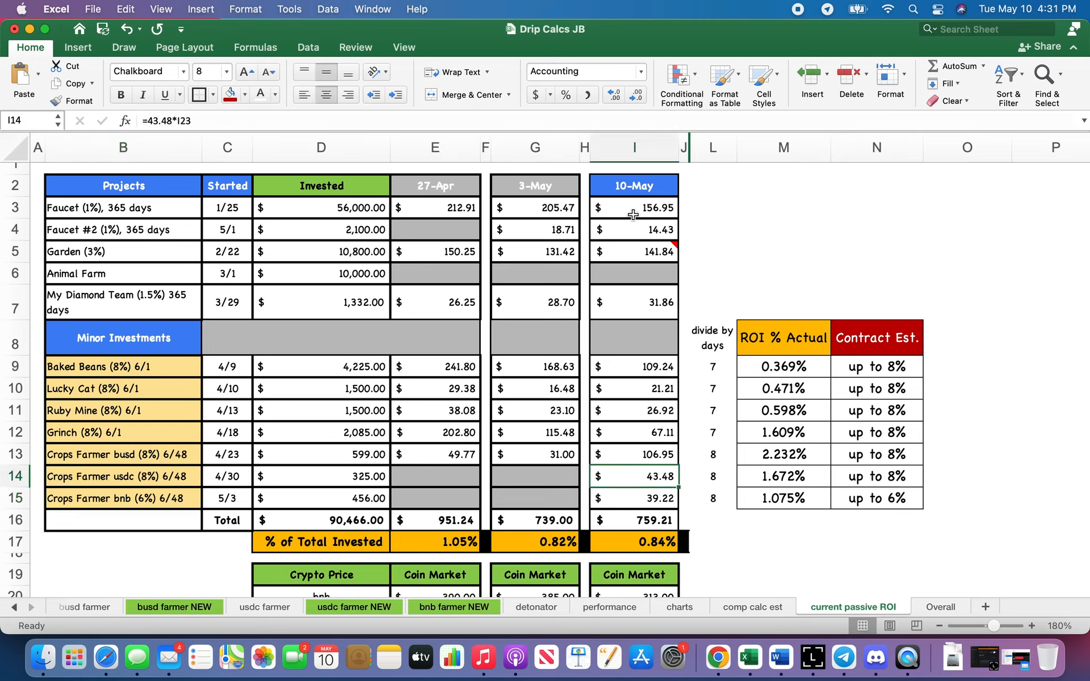
pyautogui.click(634, 207)
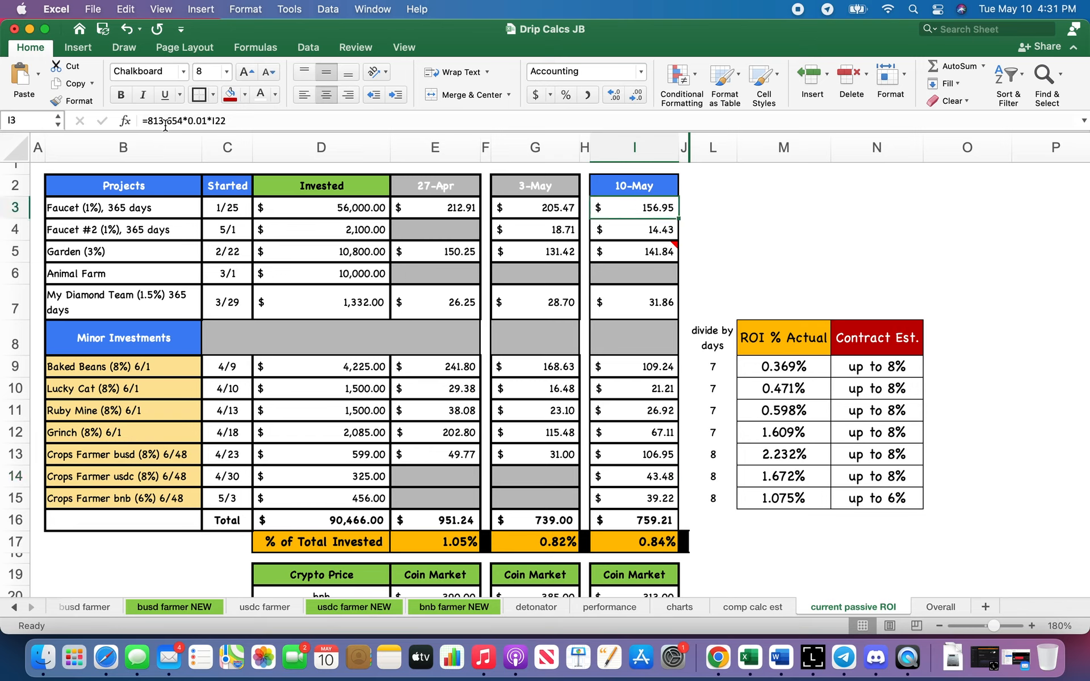
pyautogui.moveTo(579, 346)
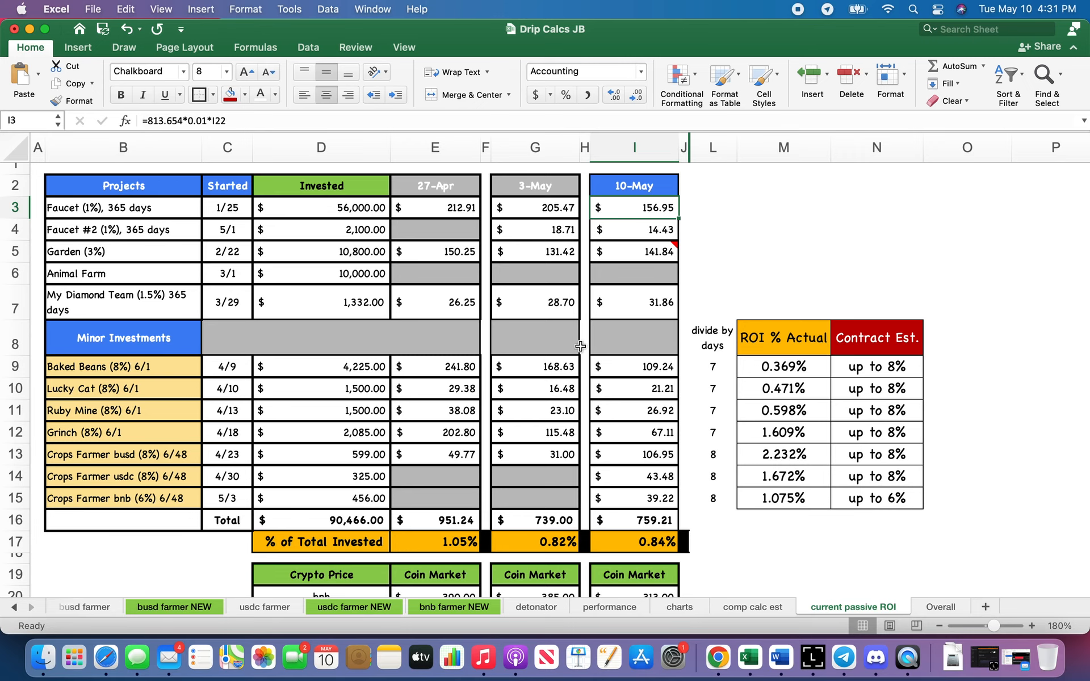
pyautogui.moveTo(634, 230)
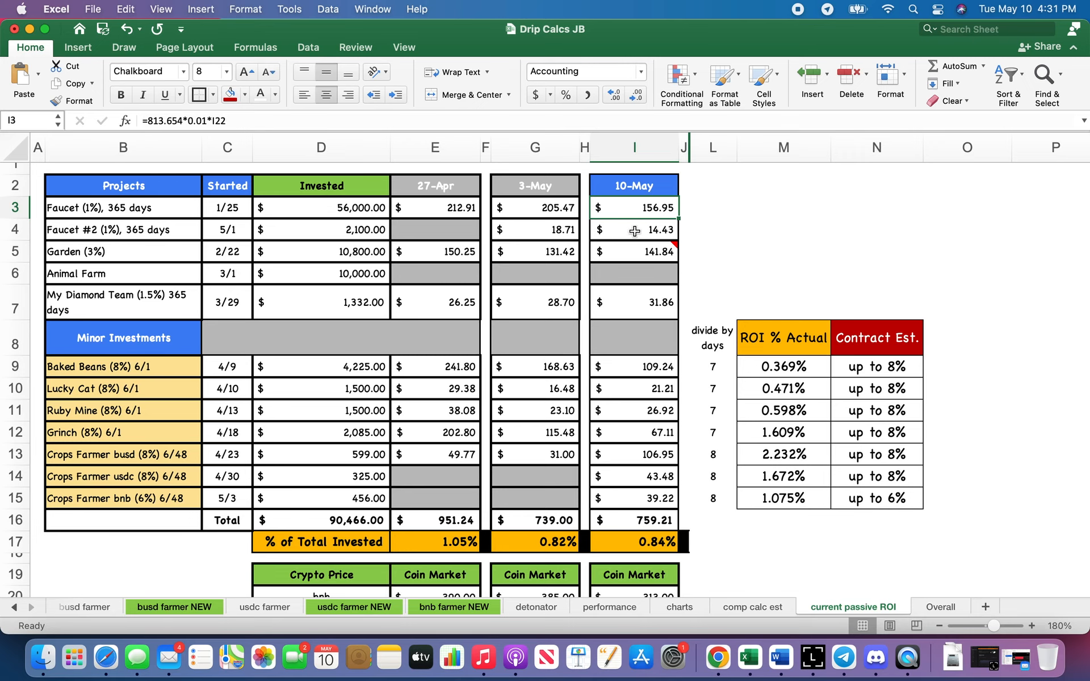
pyautogui.scroll(-3)
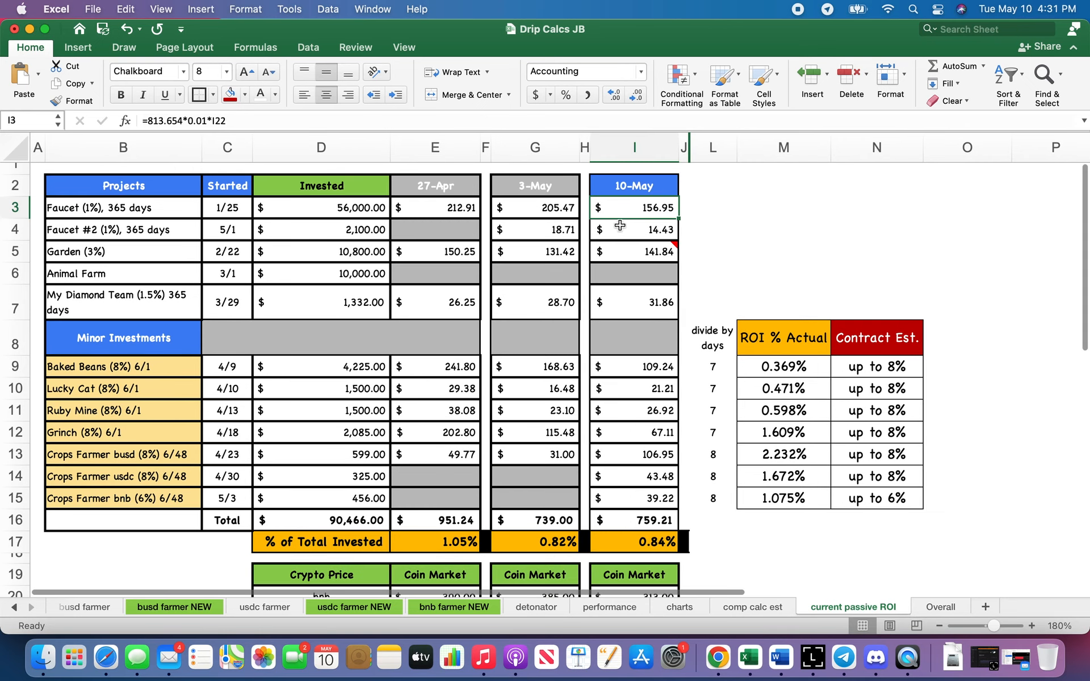
pyautogui.moveTo(714, 288)
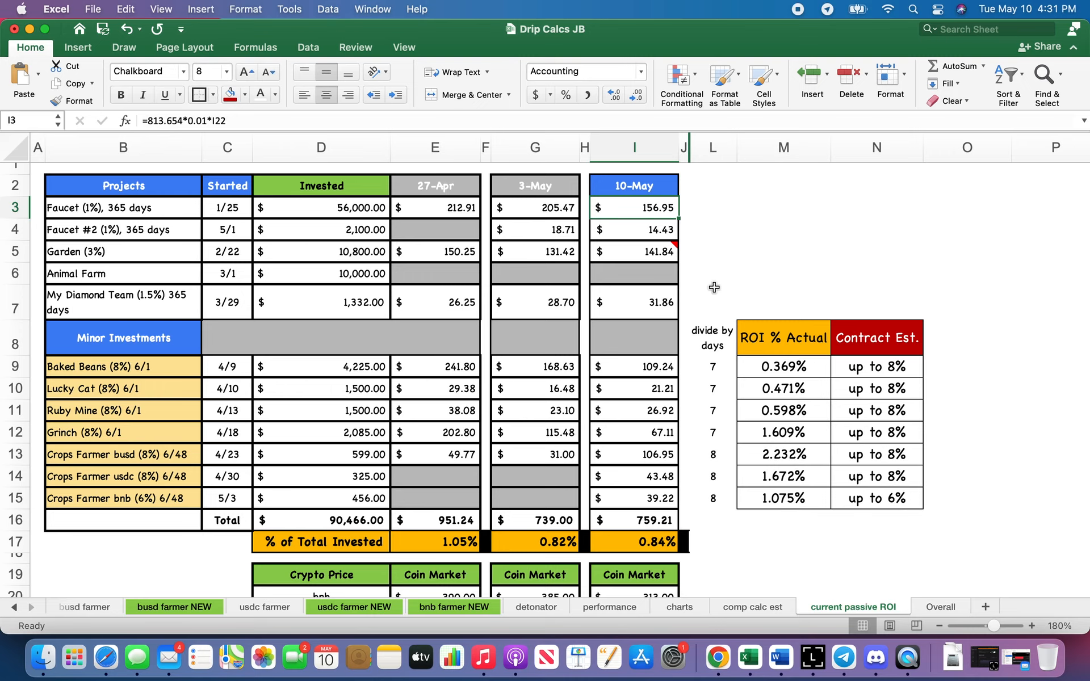
pyautogui.moveTo(625, 230)
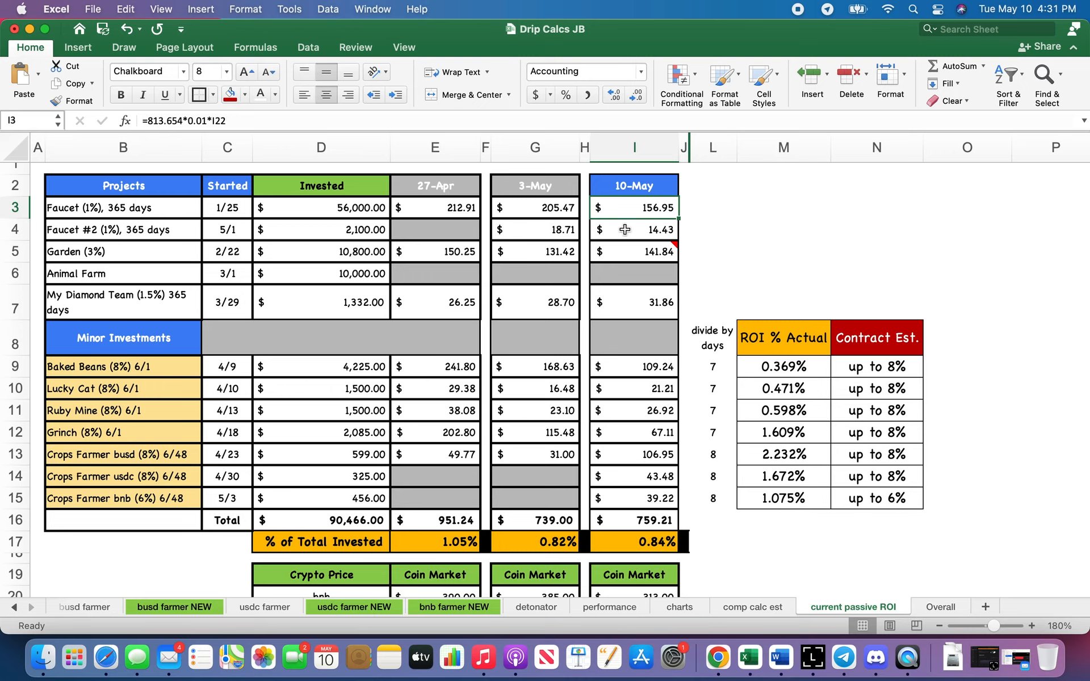
pyautogui.moveTo(219, 252)
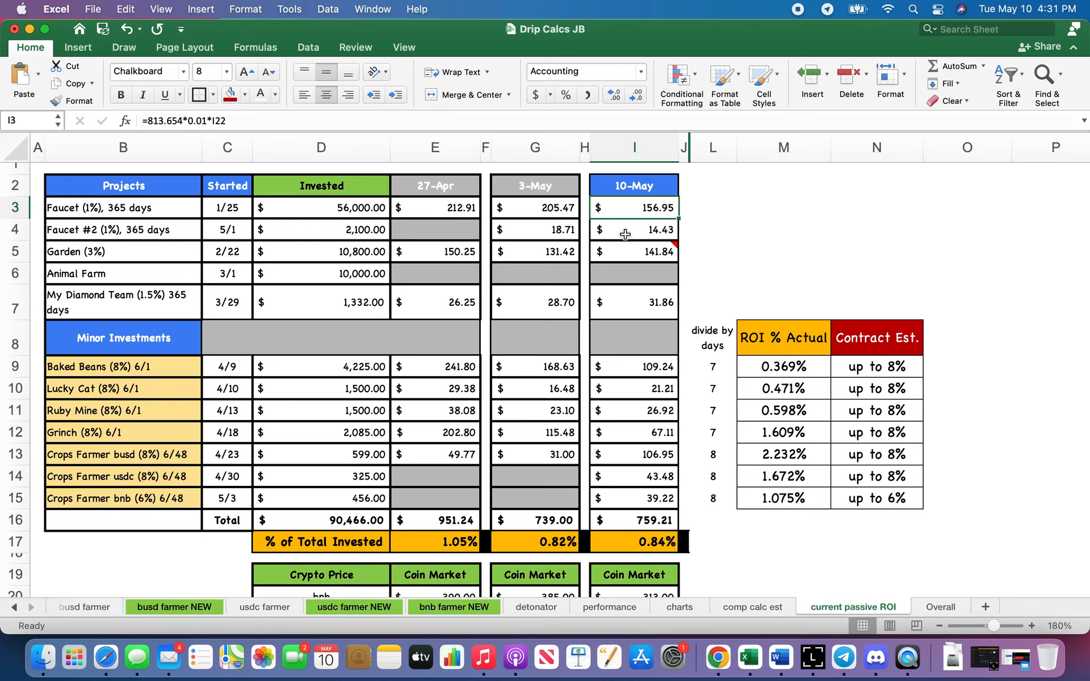
pyautogui.click(632, 230)
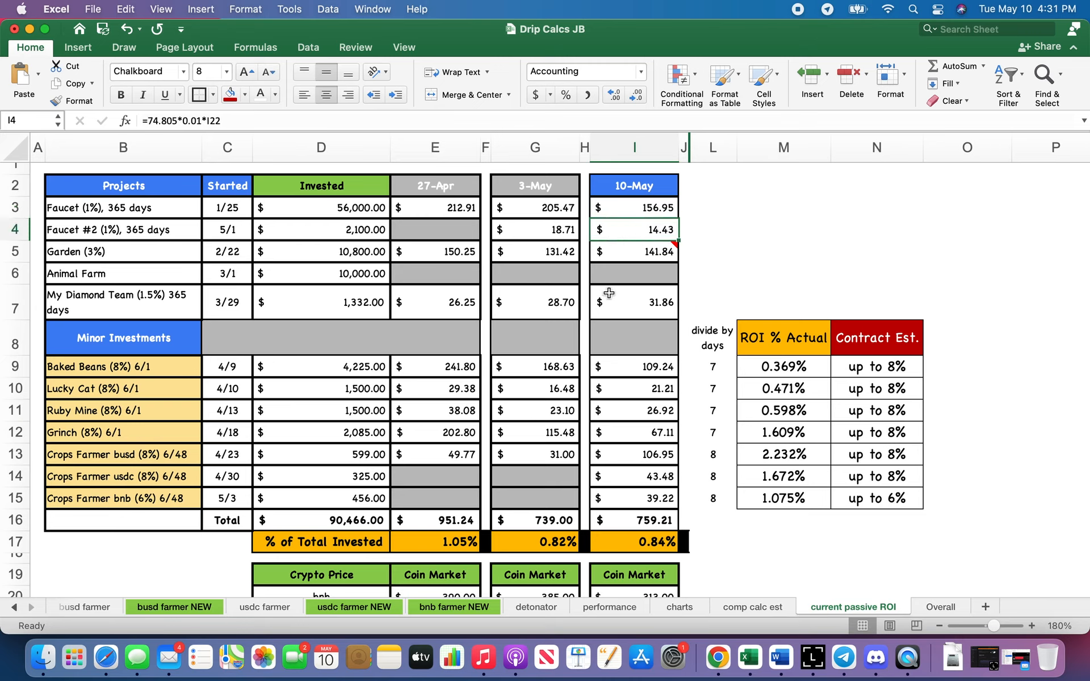
pyautogui.moveTo(614, 299)
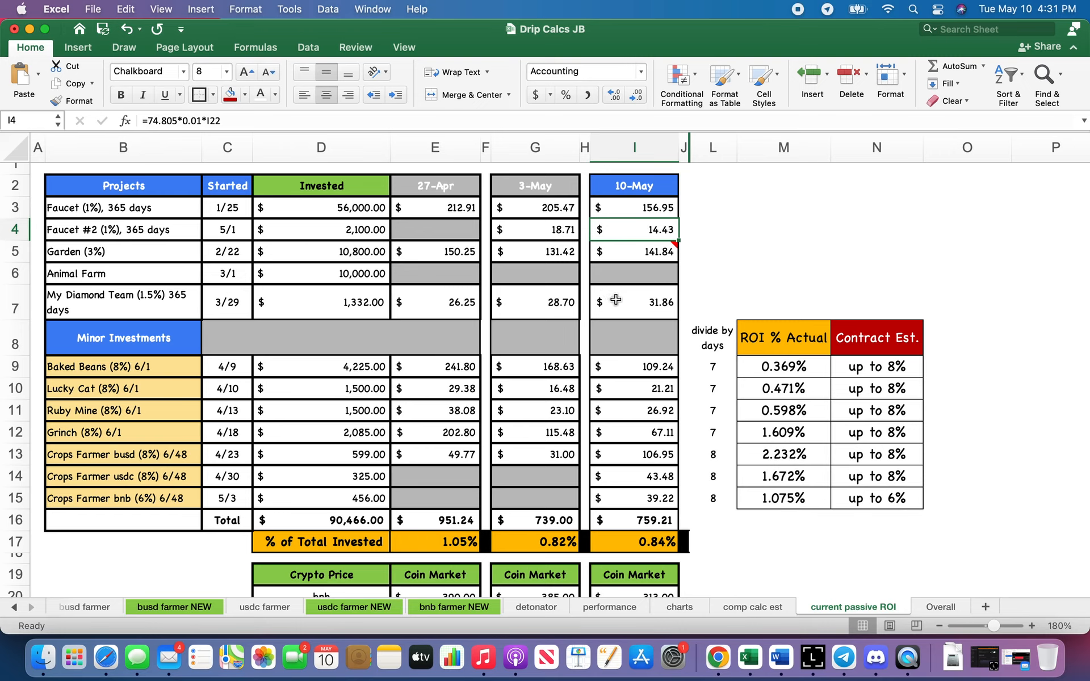
pyautogui.moveTo(621, 260)
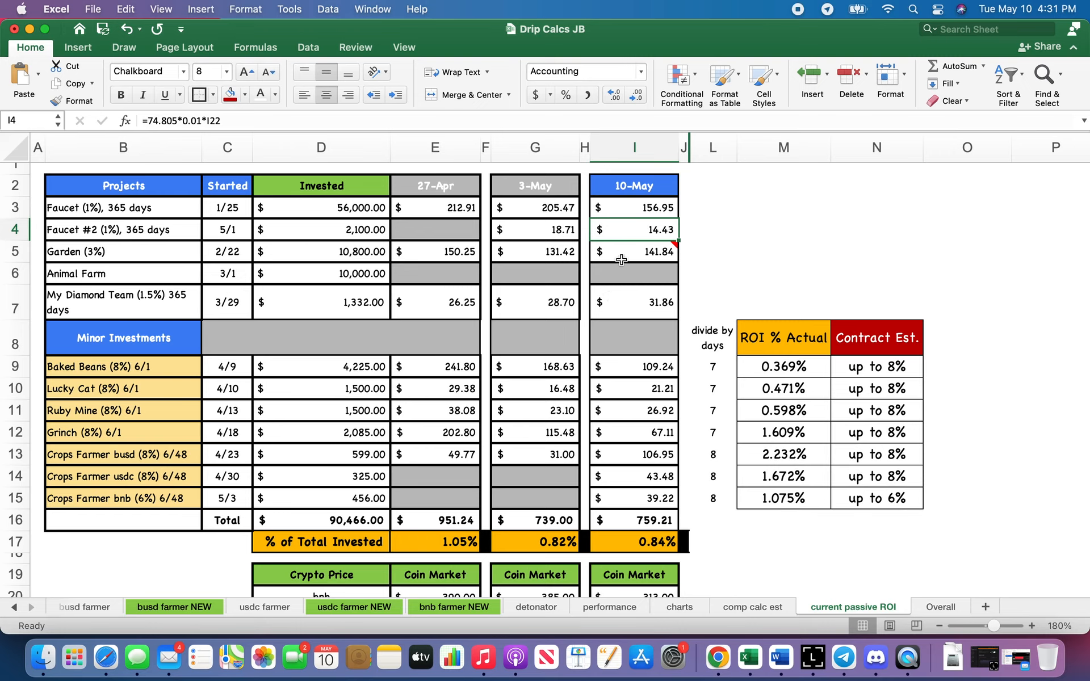
pyautogui.click(632, 251)
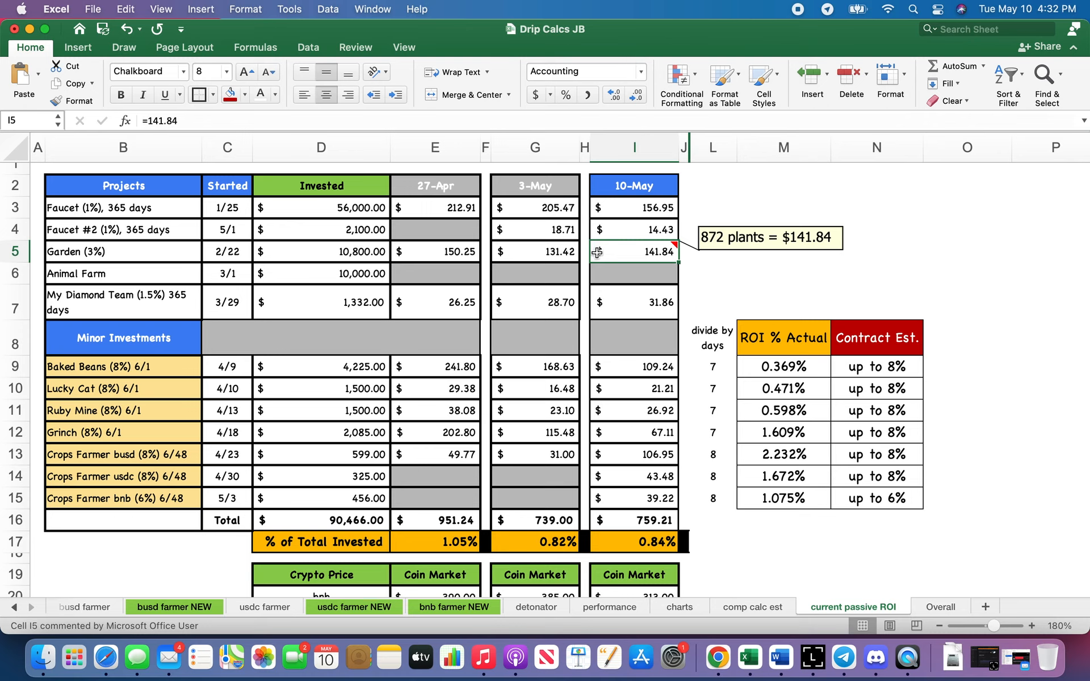
pyautogui.click(435, 273)
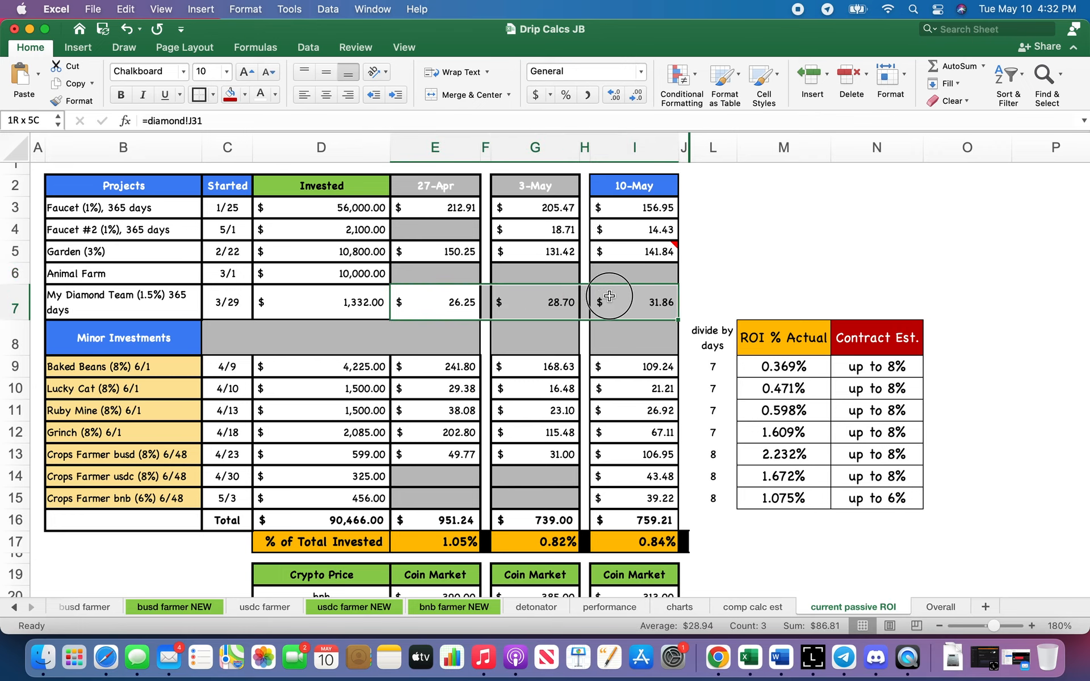
pyautogui.click(535, 338)
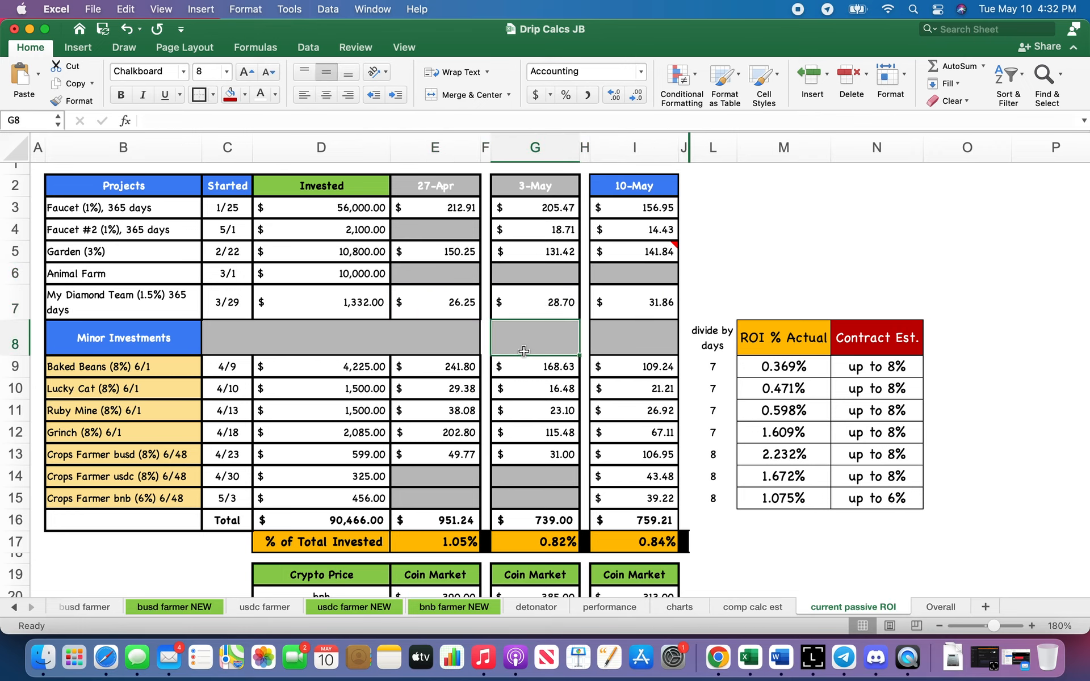
pyautogui.moveTo(609, 318)
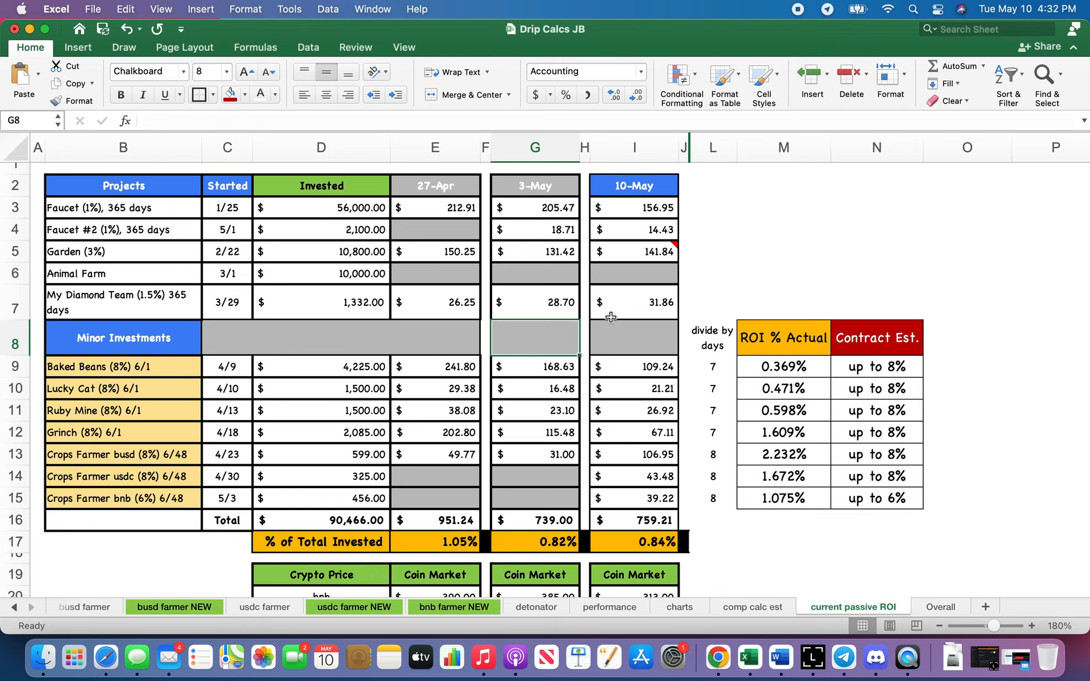
pyautogui.click(634, 302)
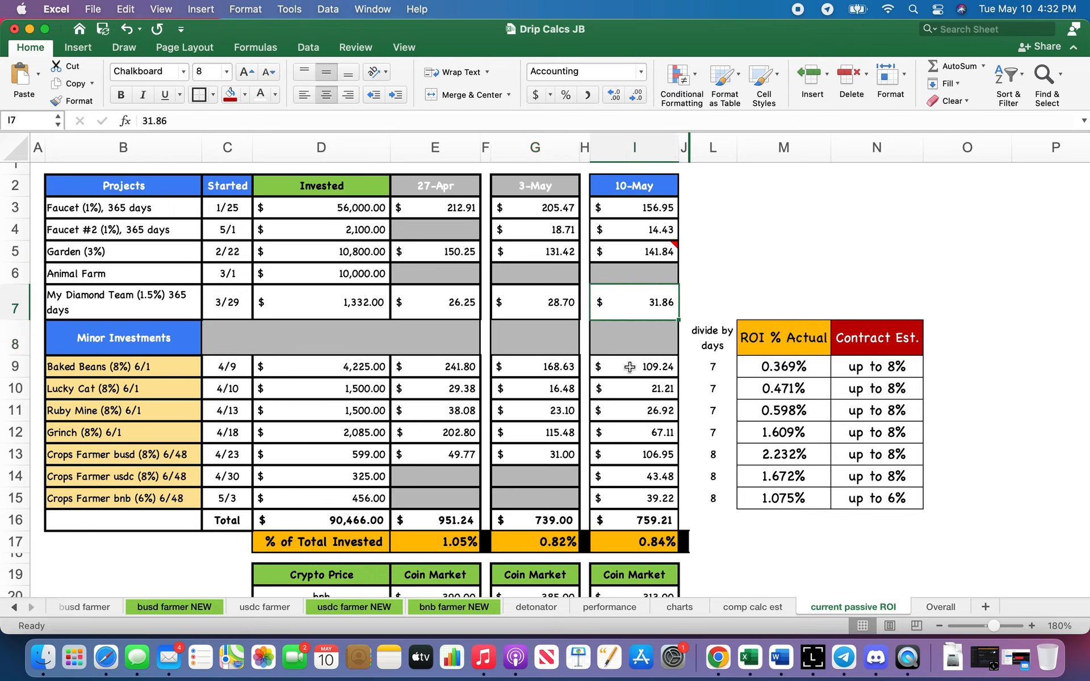
pyautogui.moveTo(449, 304)
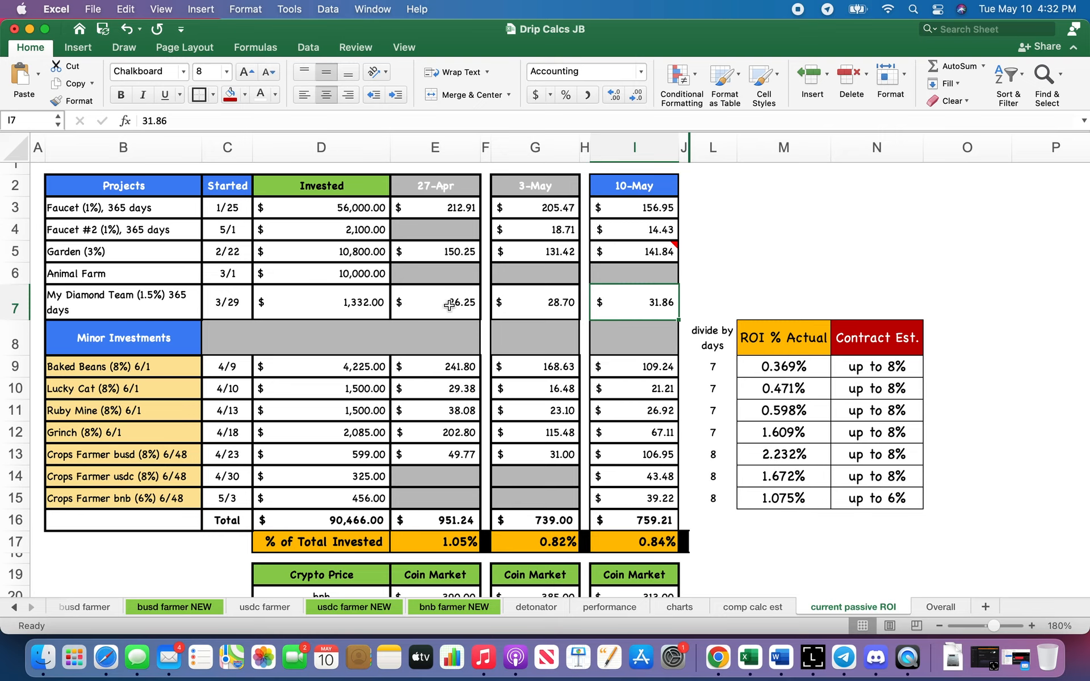
pyautogui.moveTo(576, 350)
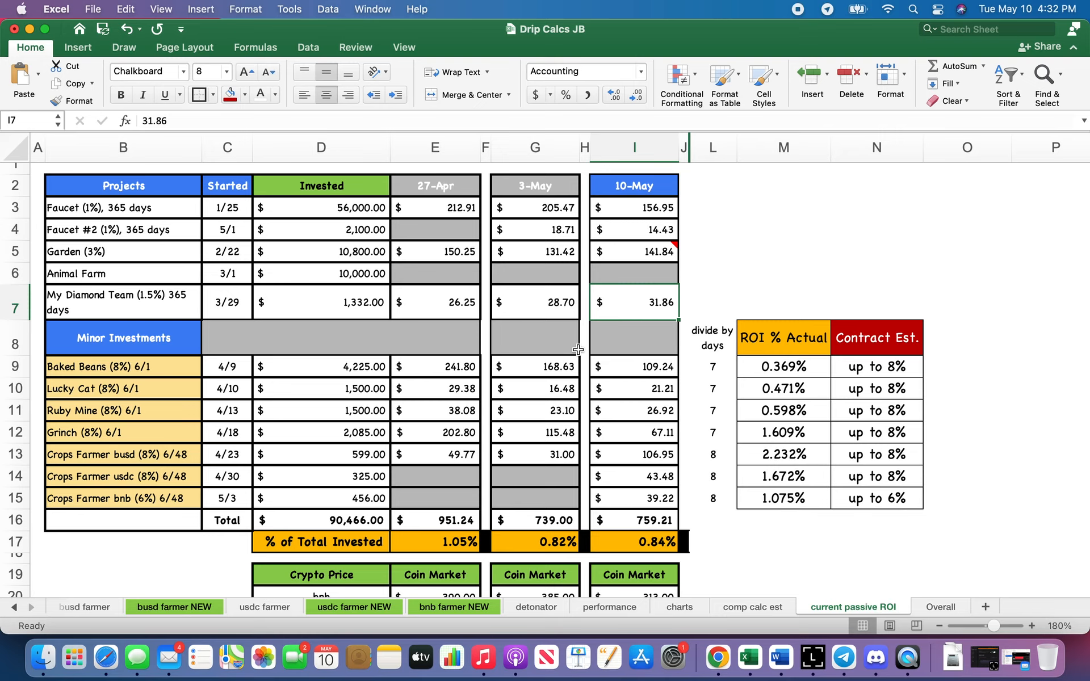
pyautogui.moveTo(596, 374)
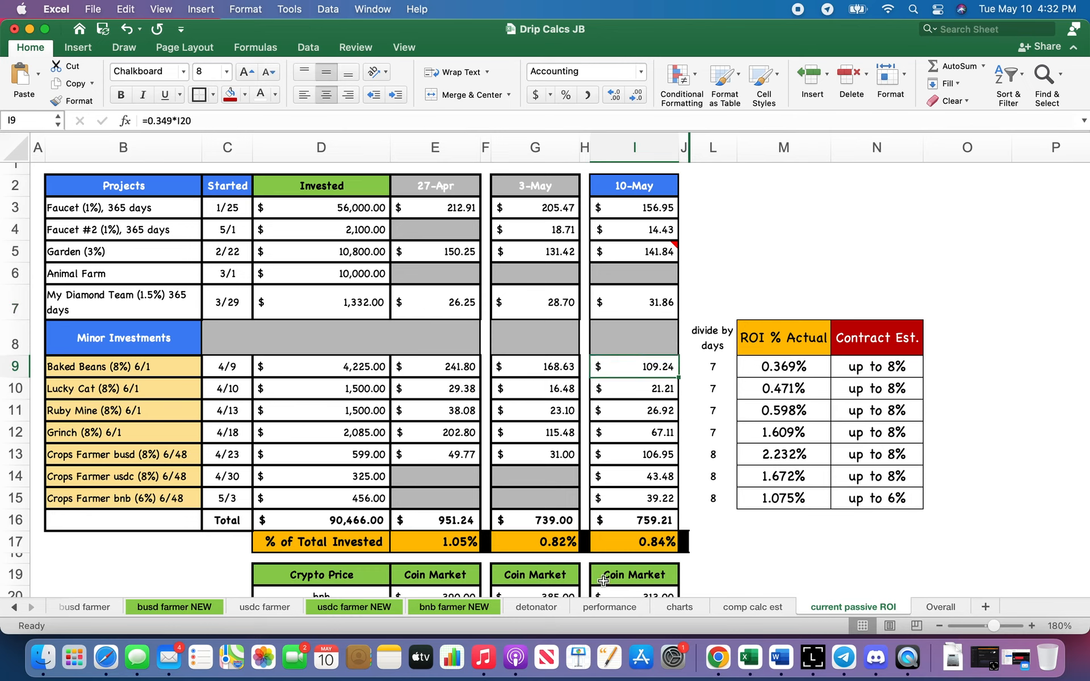
pyautogui.click(123, 454)
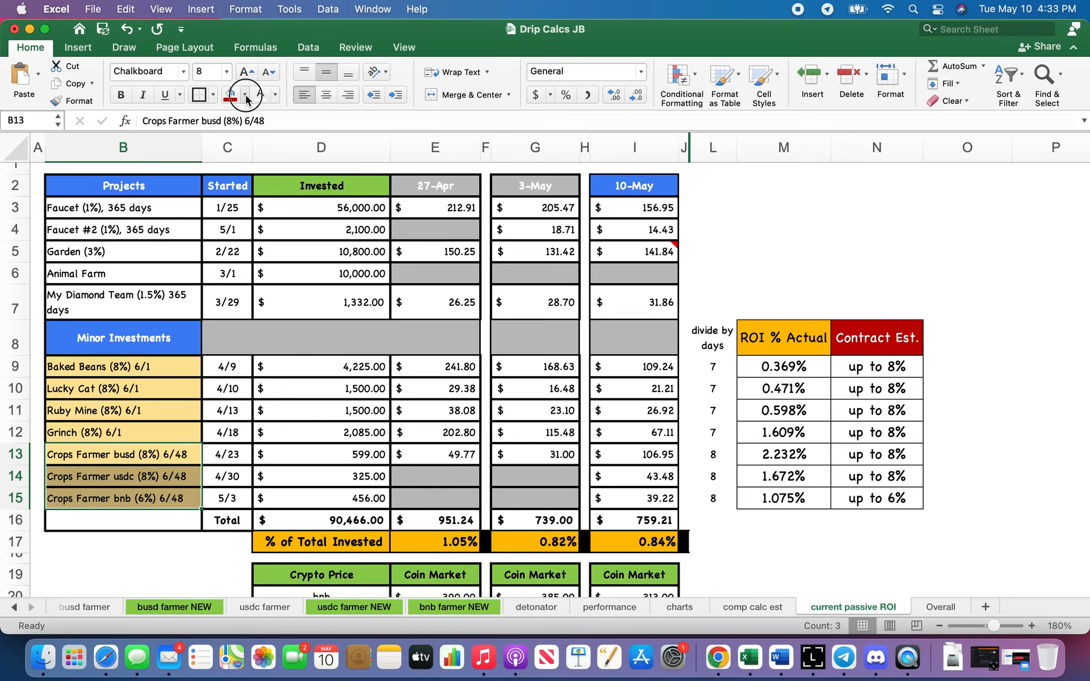
pyautogui.click(245, 95)
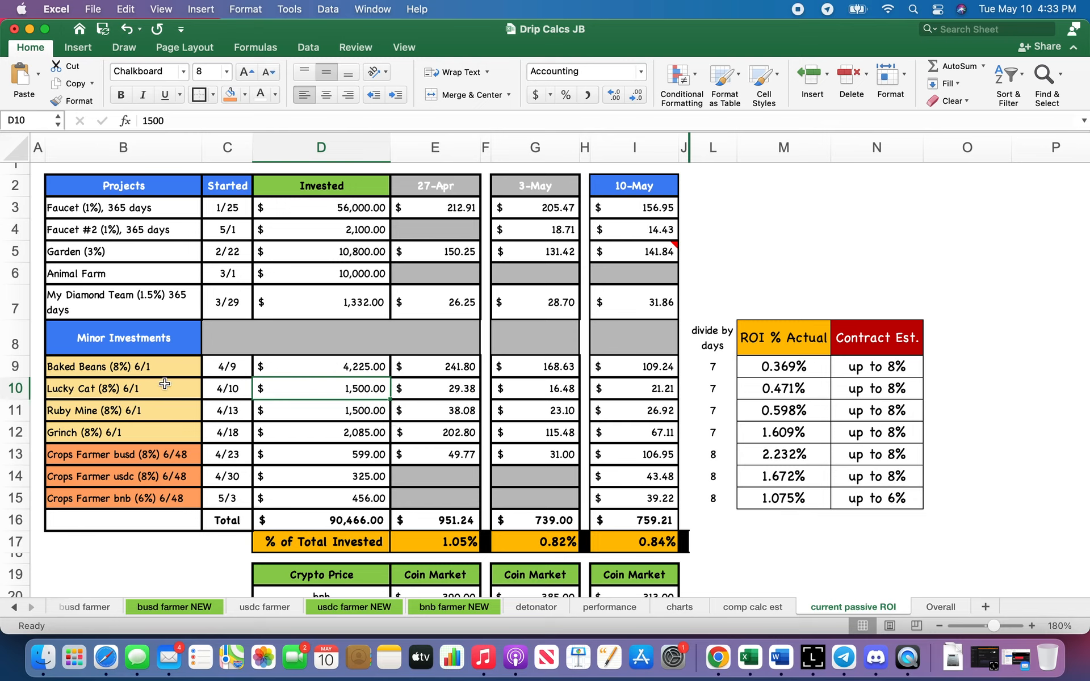
pyautogui.moveTo(173, 415)
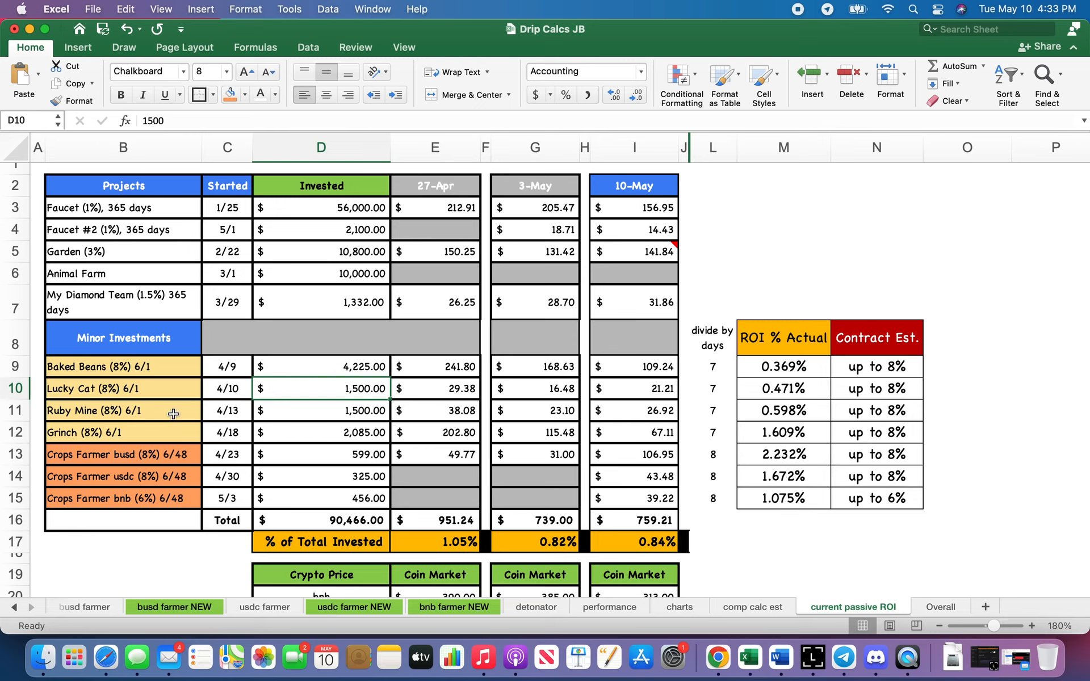
pyautogui.moveTo(125, 369)
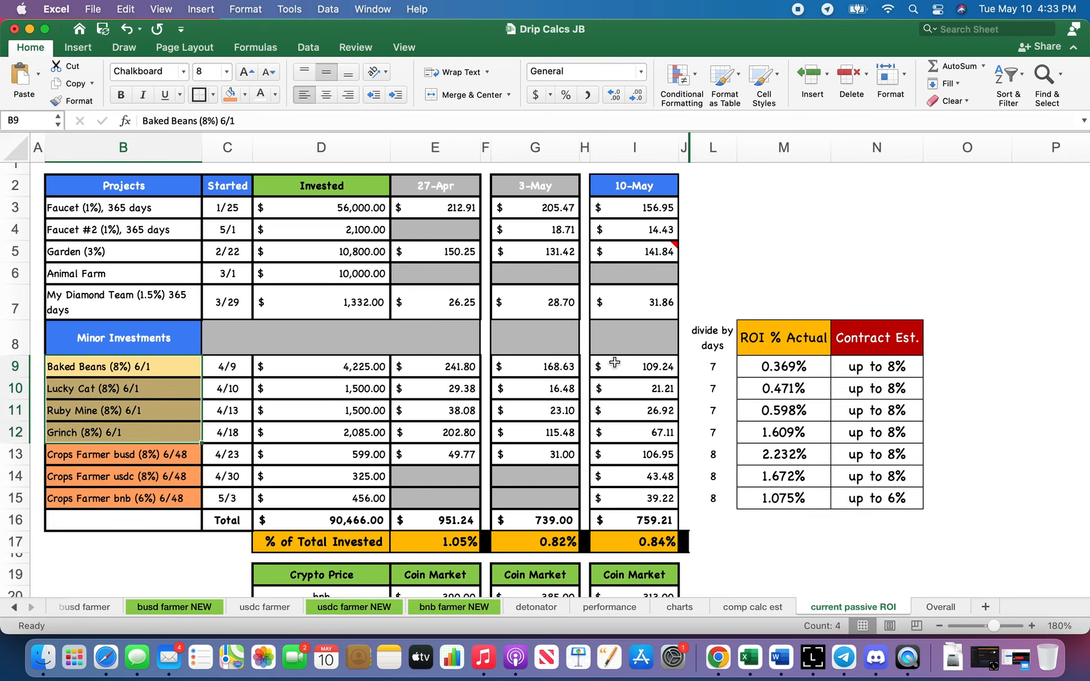
pyautogui.click(632, 367)
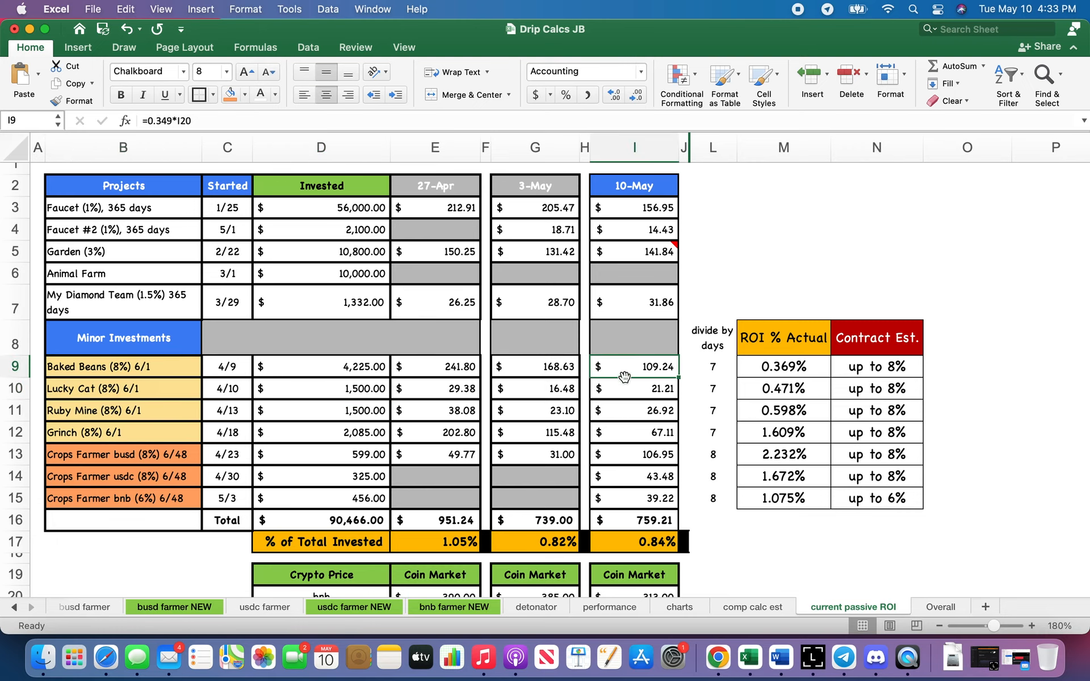
pyautogui.moveTo(617, 372)
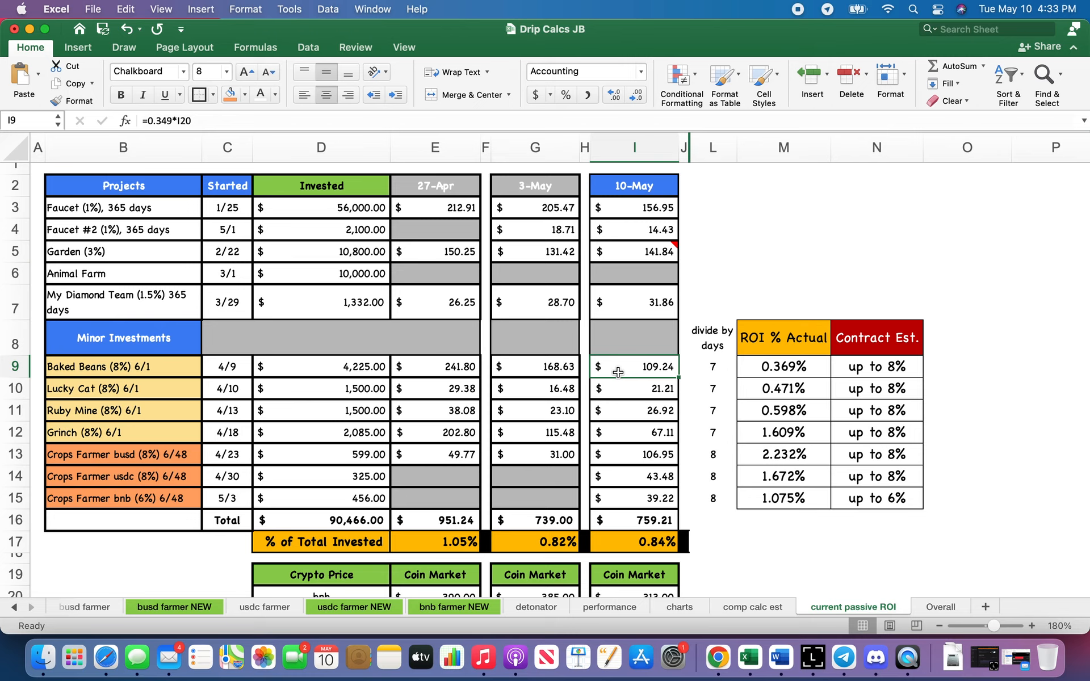
pyautogui.moveTo(622, 434)
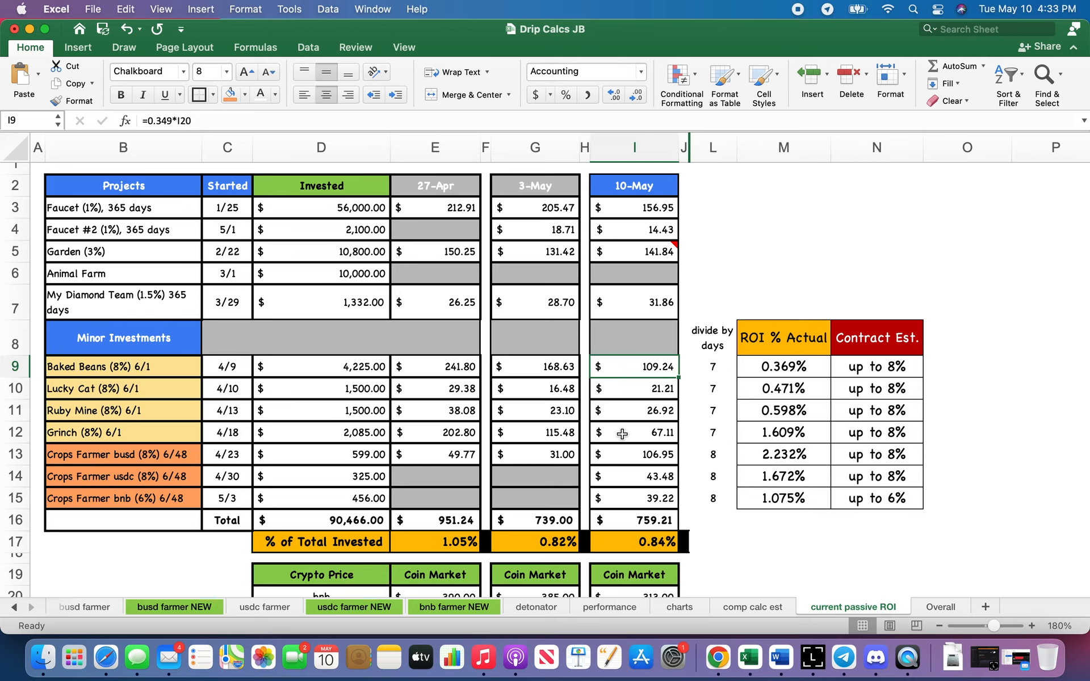
pyautogui.moveTo(637, 390)
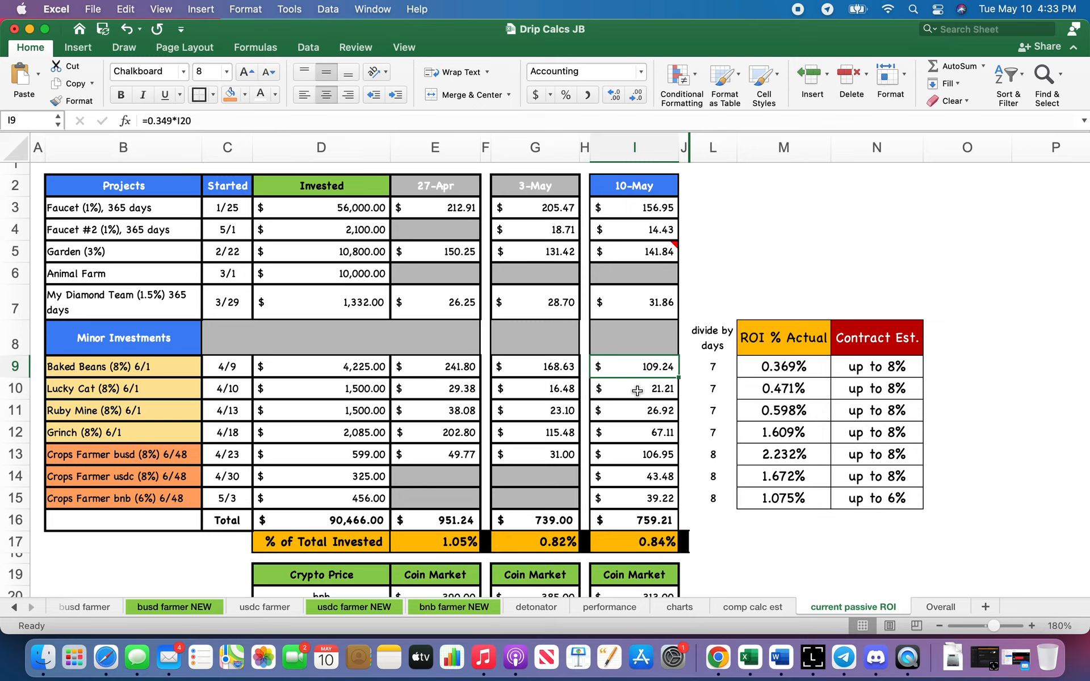
pyautogui.moveTo(599, 387)
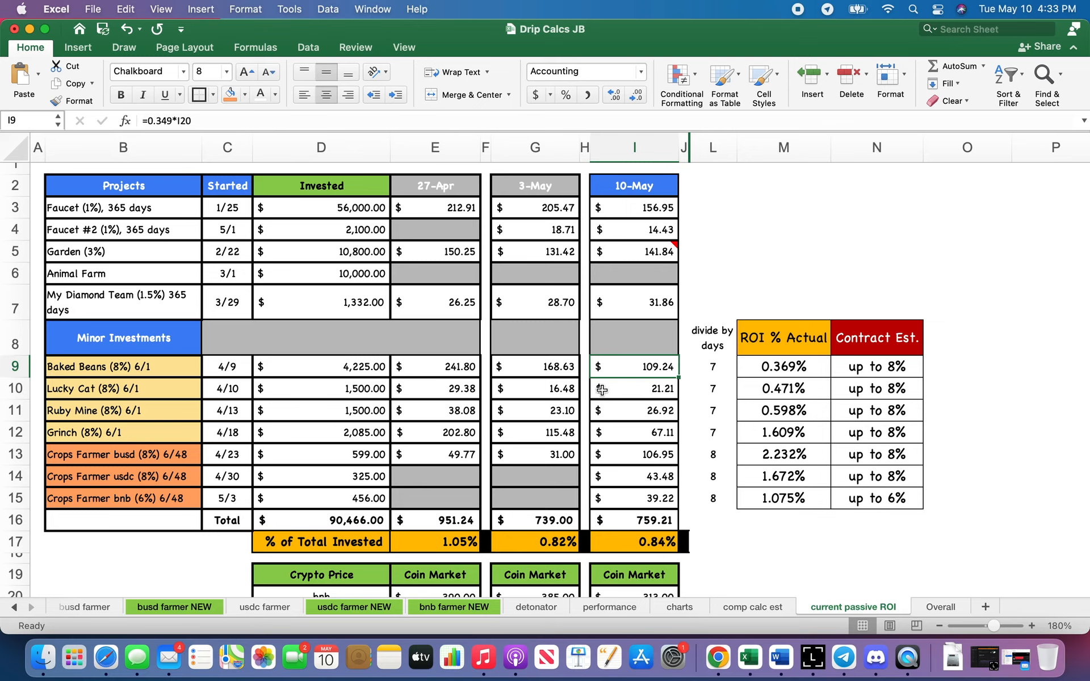
# Halve Grinch's 10-May profit formula to =0.21442*I20/2, giving $33.56.
pyautogui.click(633, 410)
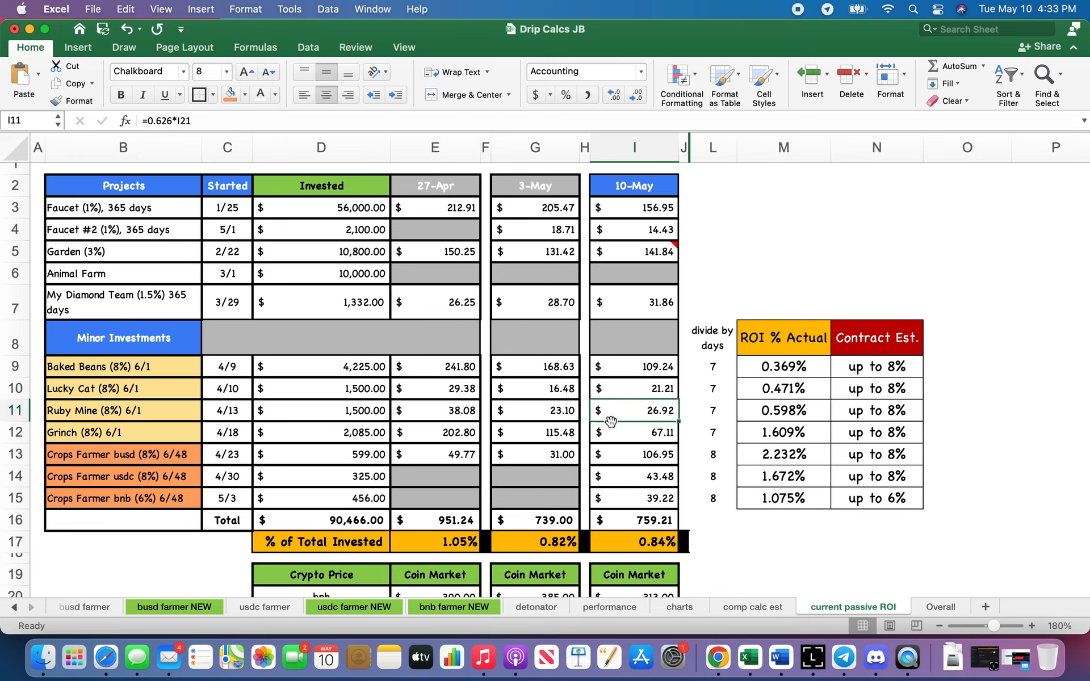
pyautogui.moveTo(634, 436)
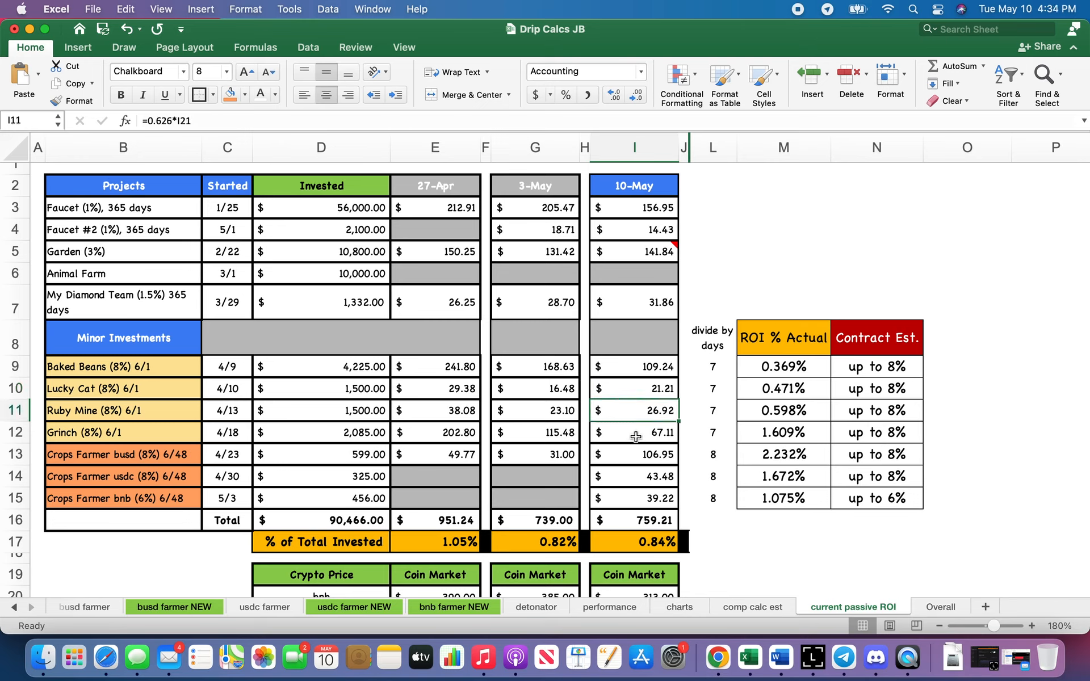
pyautogui.click(634, 432)
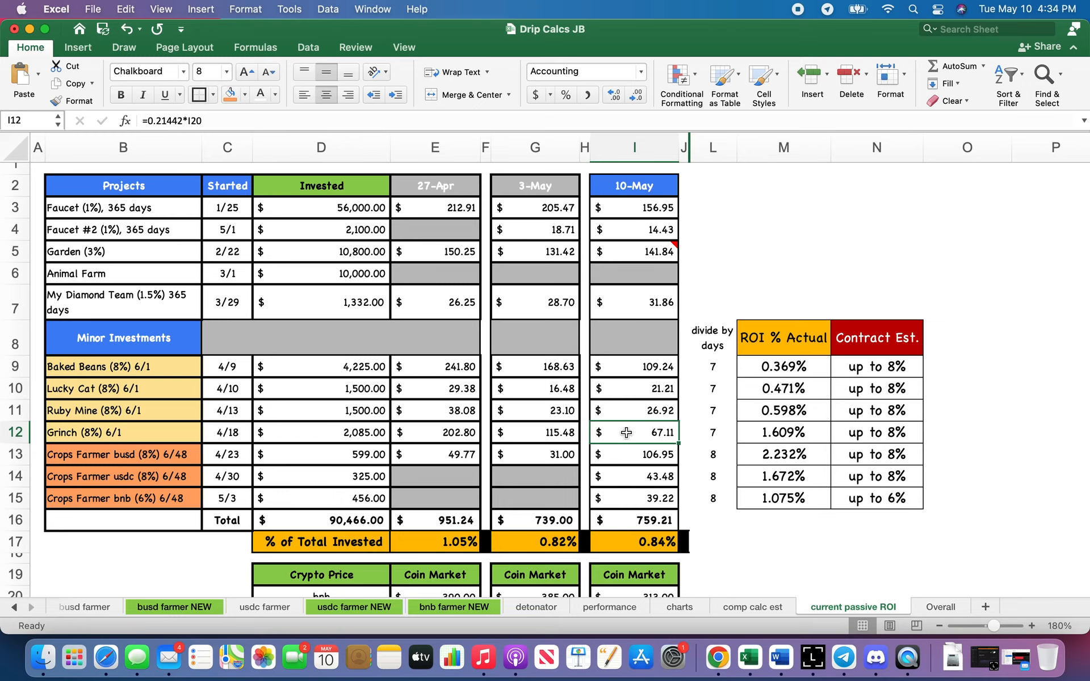
pyautogui.moveTo(624, 361)
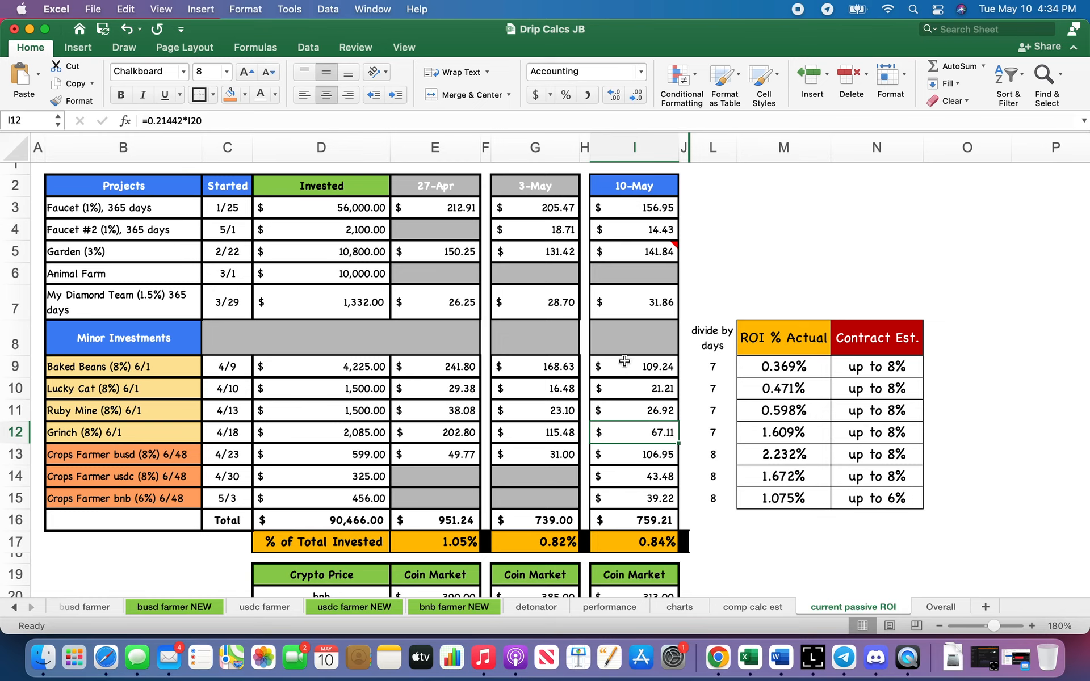
pyautogui.moveTo(599, 382)
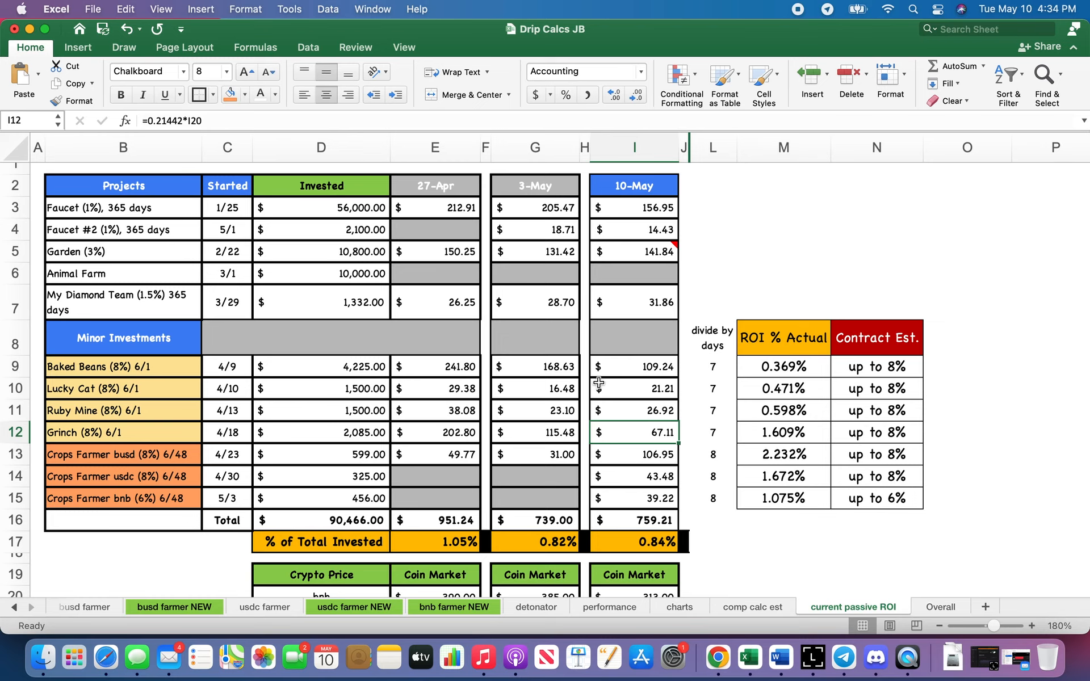
pyautogui.click(320, 146)
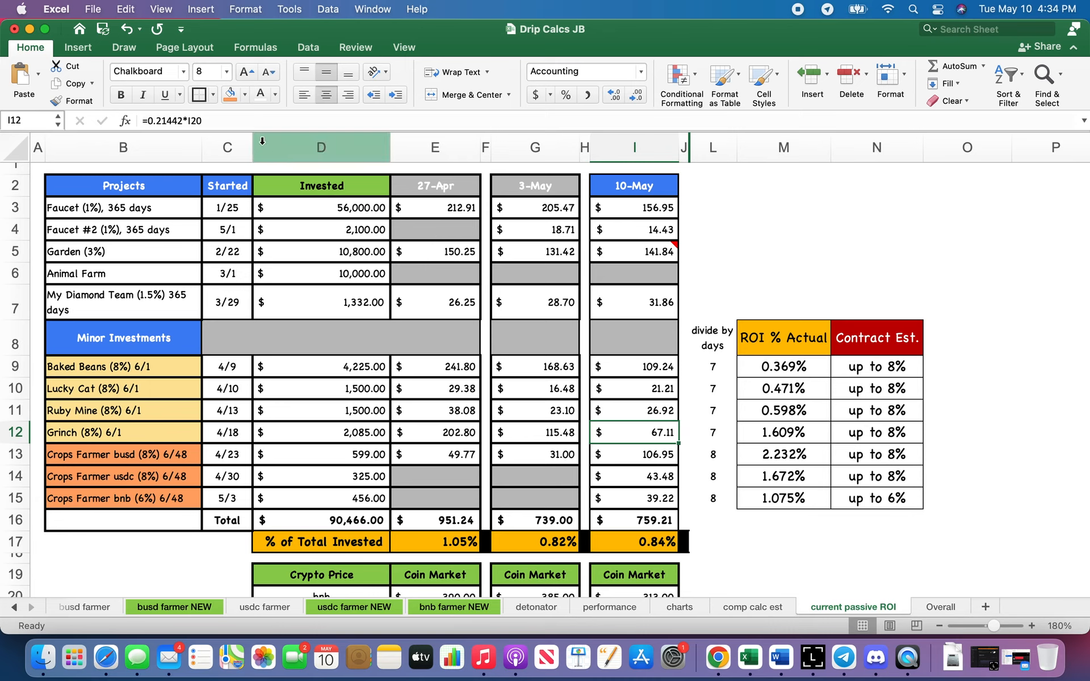
pyautogui.write('/')
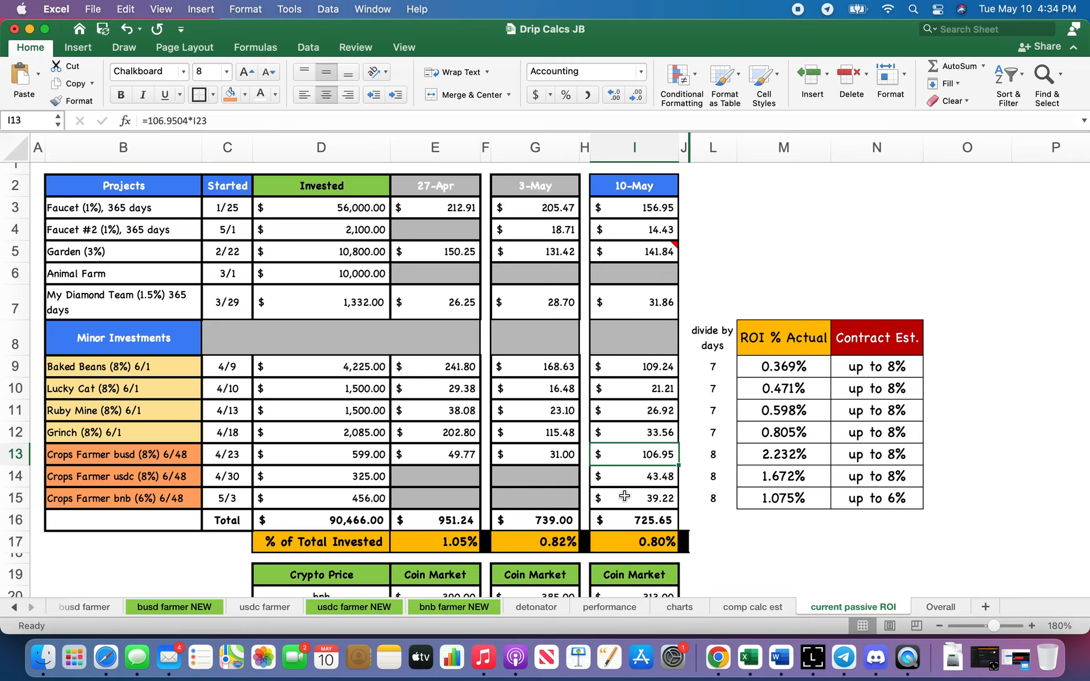
# Review the Crops Farmer usdc and busd 10-May profit formulas.
pyautogui.click(634, 476)
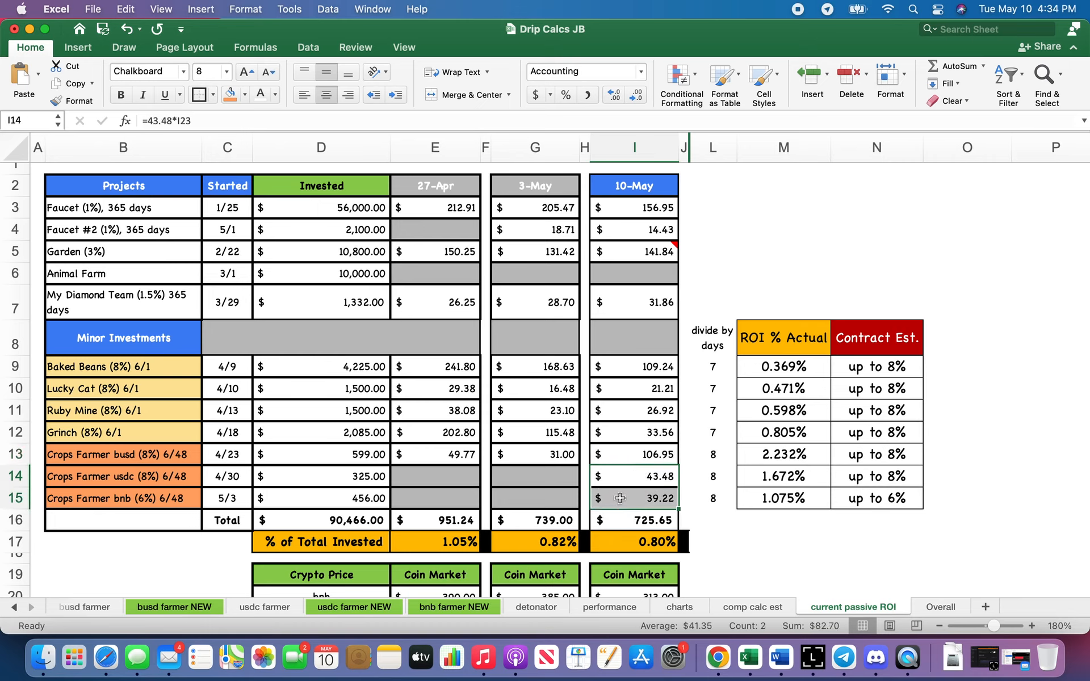
pyautogui.click(633, 454)
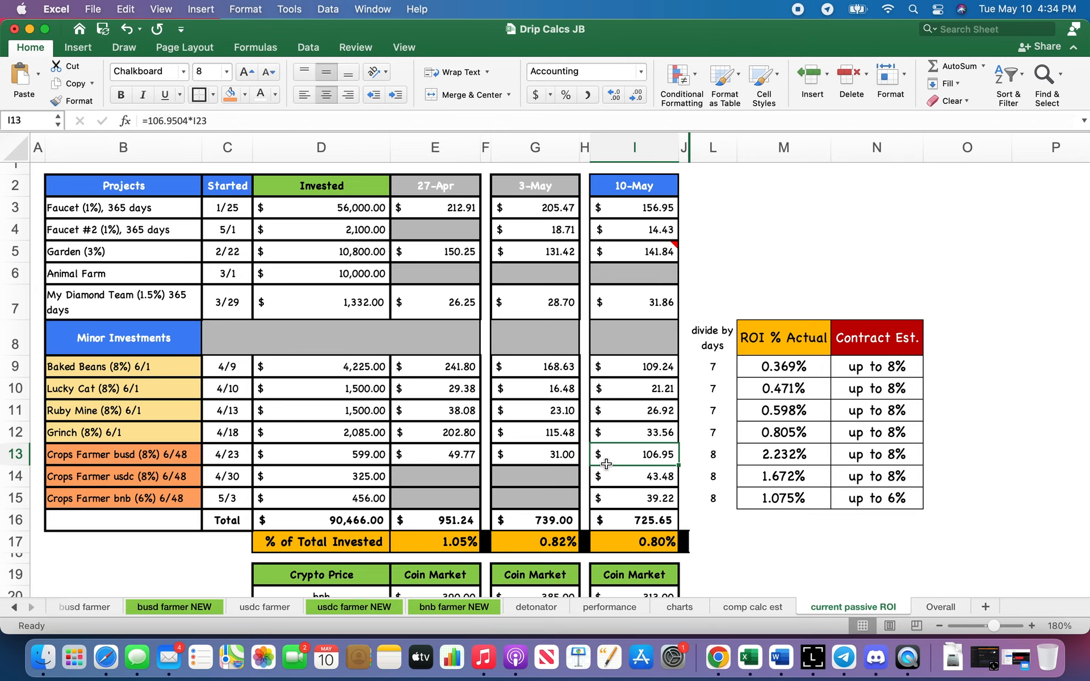
pyautogui.moveTo(605, 494)
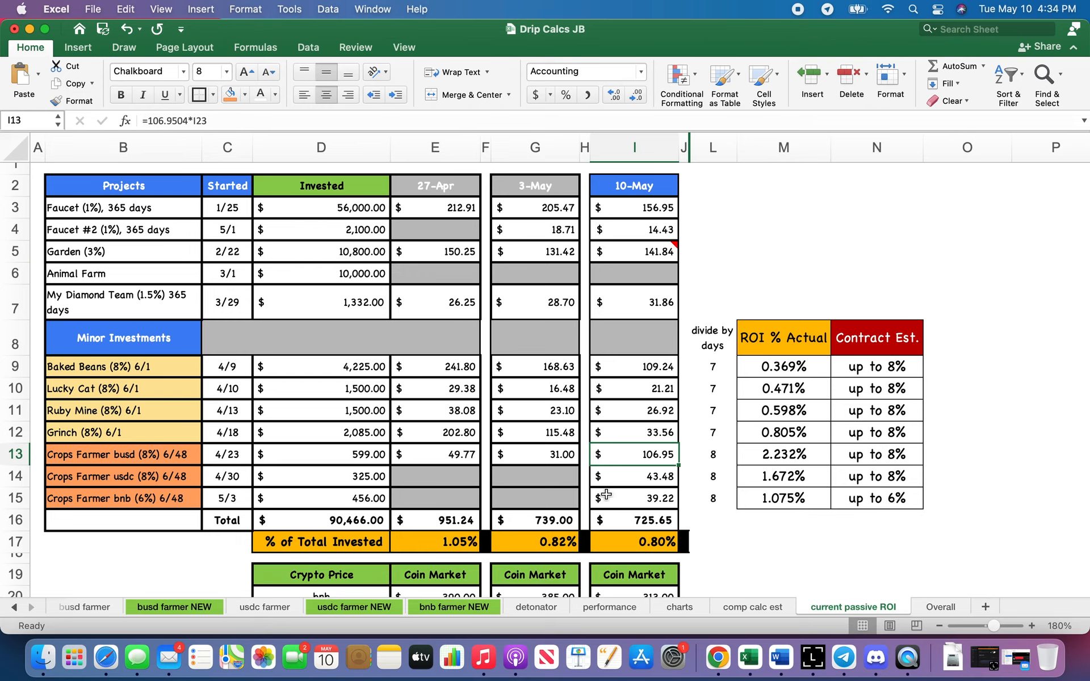
pyautogui.moveTo(522, 448)
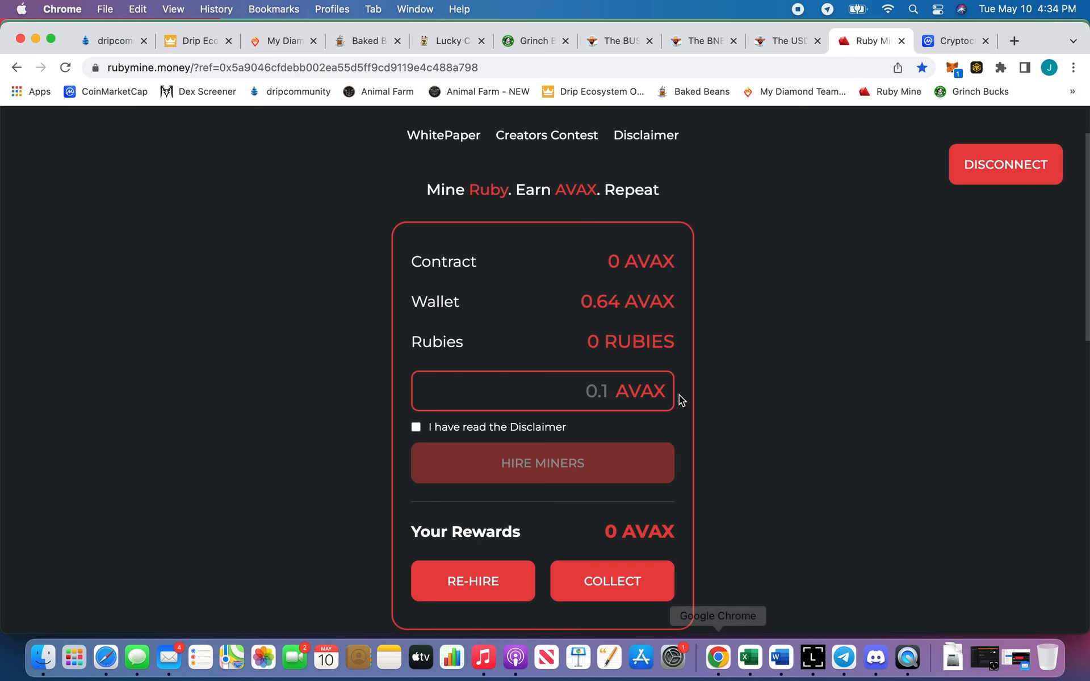
# View the BUSD Crops Farmer crops and 84.15 BUSD estimated daily yield panel.
pyautogui.click(614, 41)
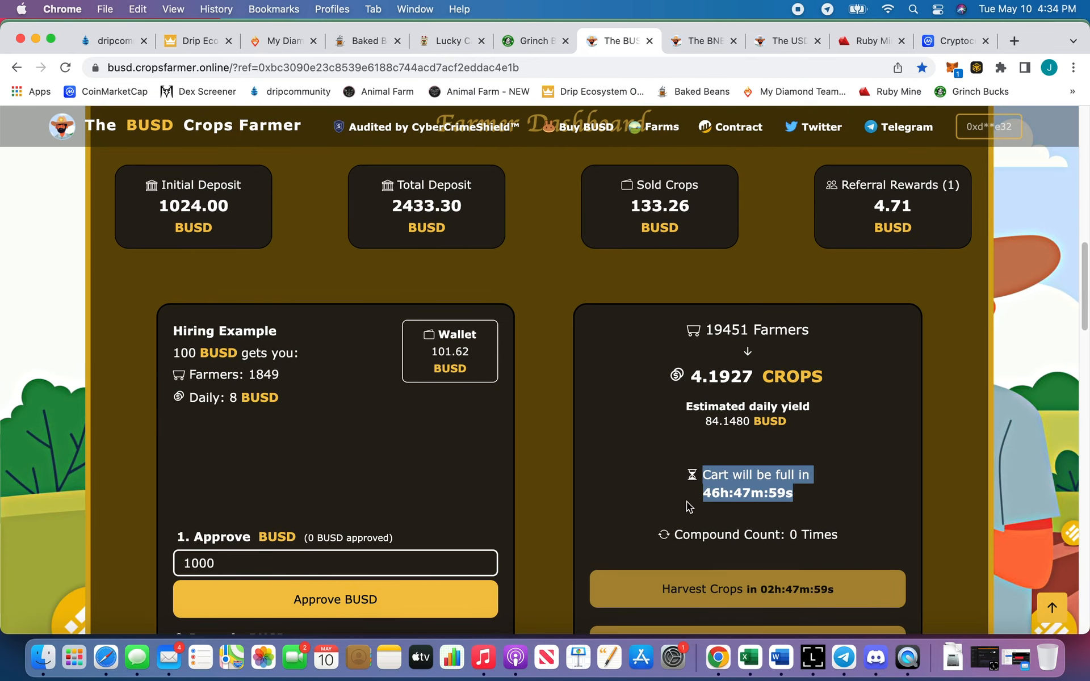
pyautogui.scroll(-3)
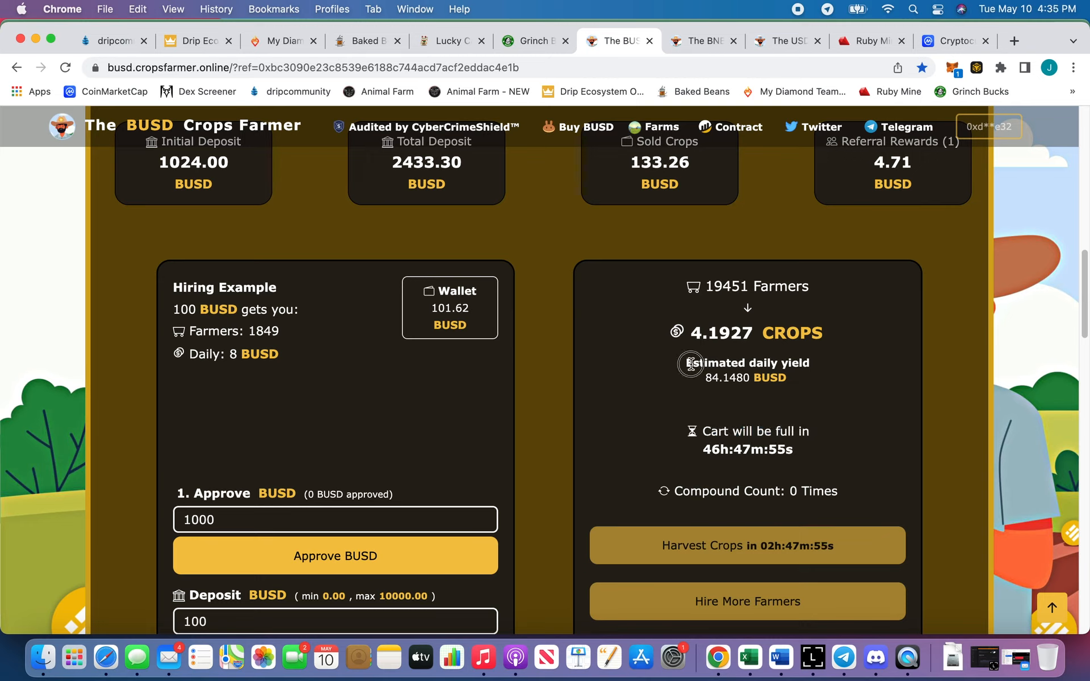
pyautogui.moveTo(691, 363); pyautogui.dragTo(802, 362)
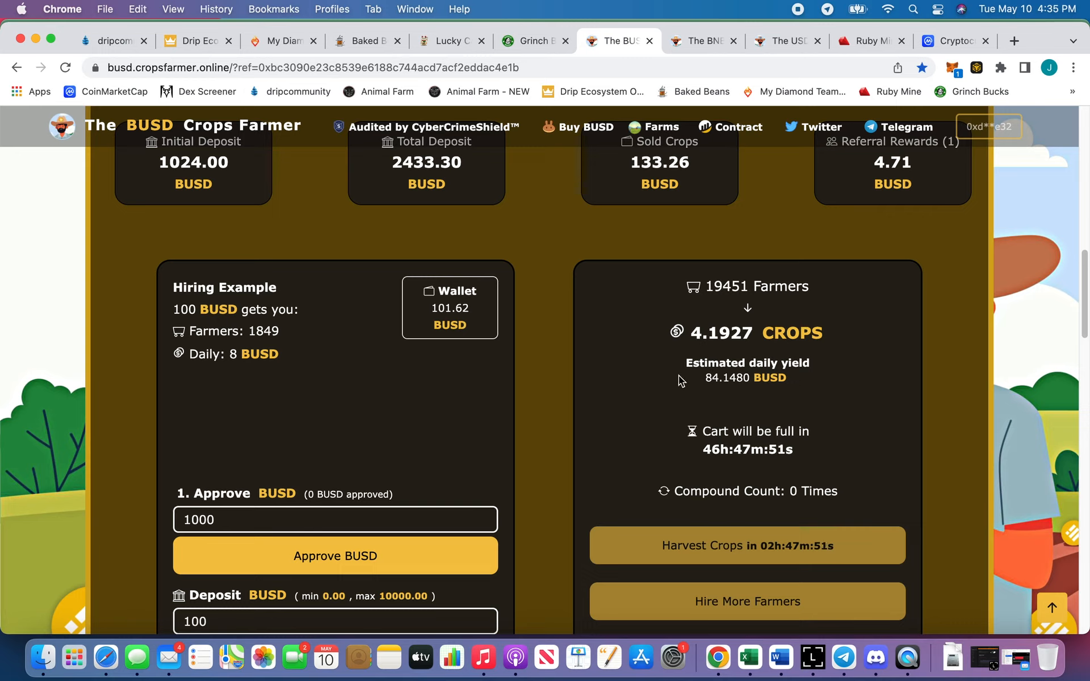
pyautogui.moveTo(677, 375)
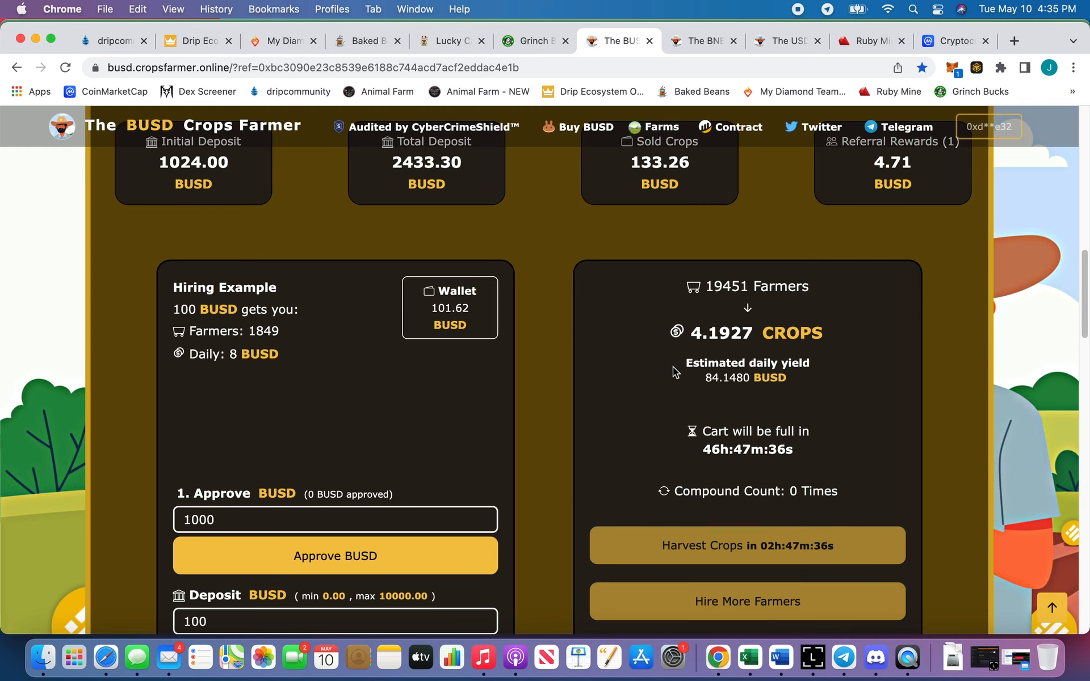
pyautogui.moveTo(749, 658)
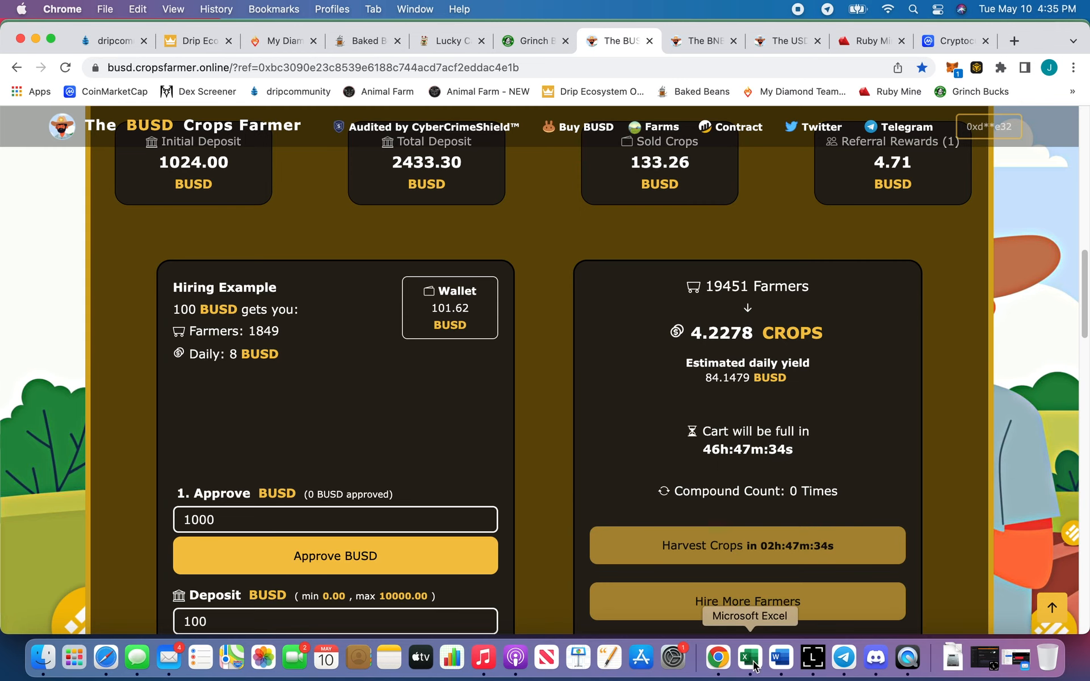
# Return to the spreadsheet and review the Crops Farmer 10-May profits.
pyautogui.click(748, 657)
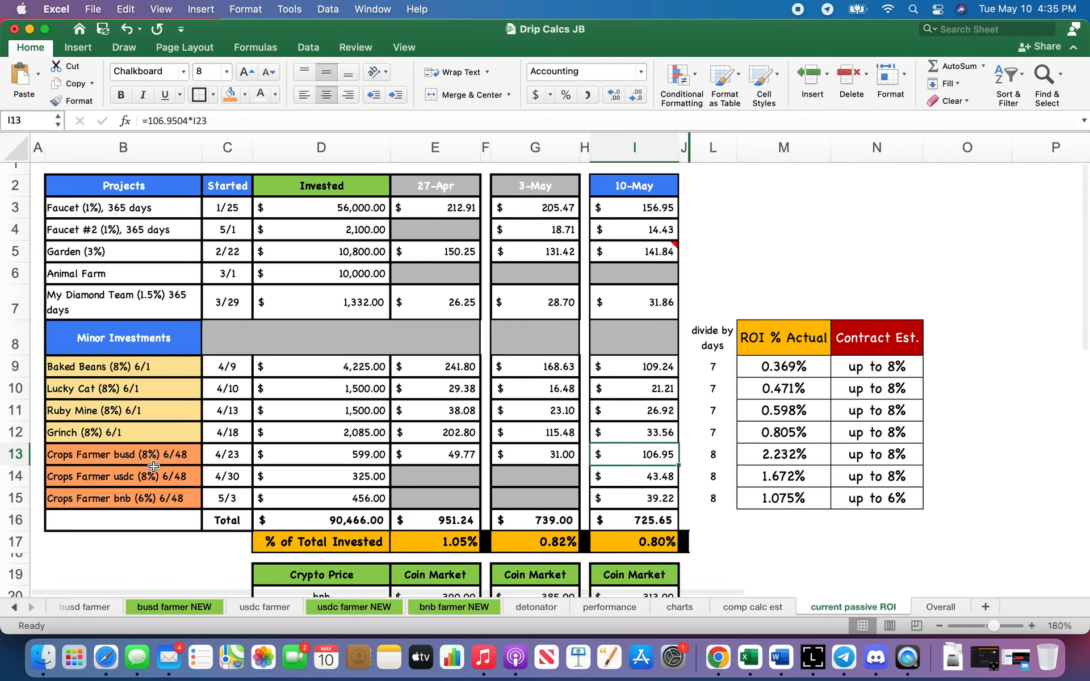
pyautogui.click(122, 454)
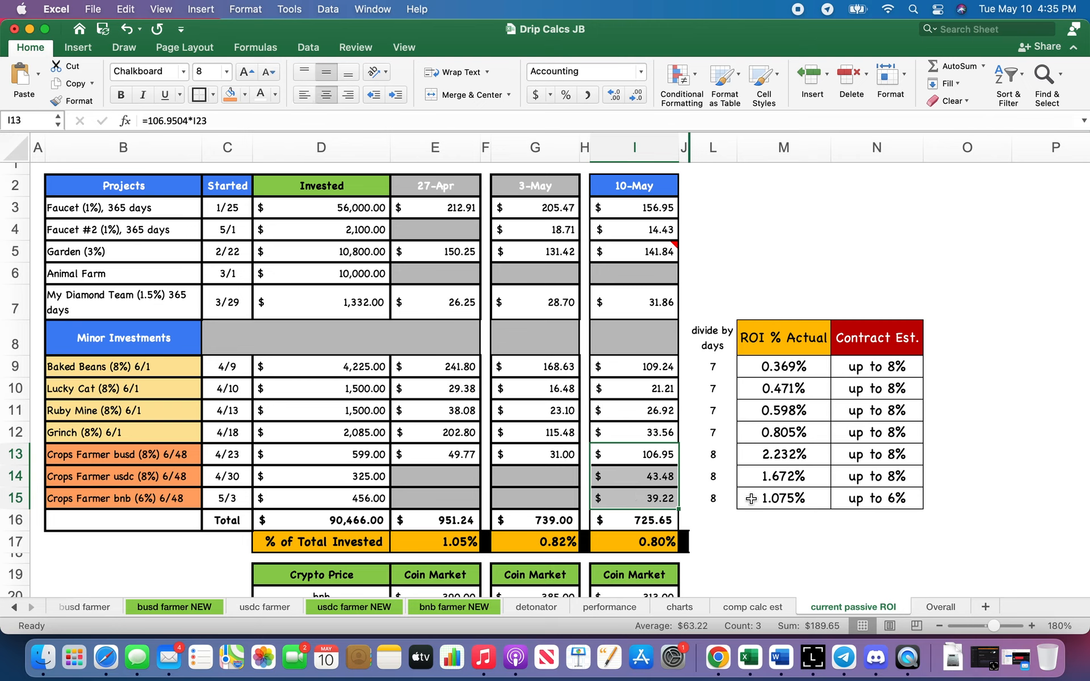
pyautogui.click(711, 519)
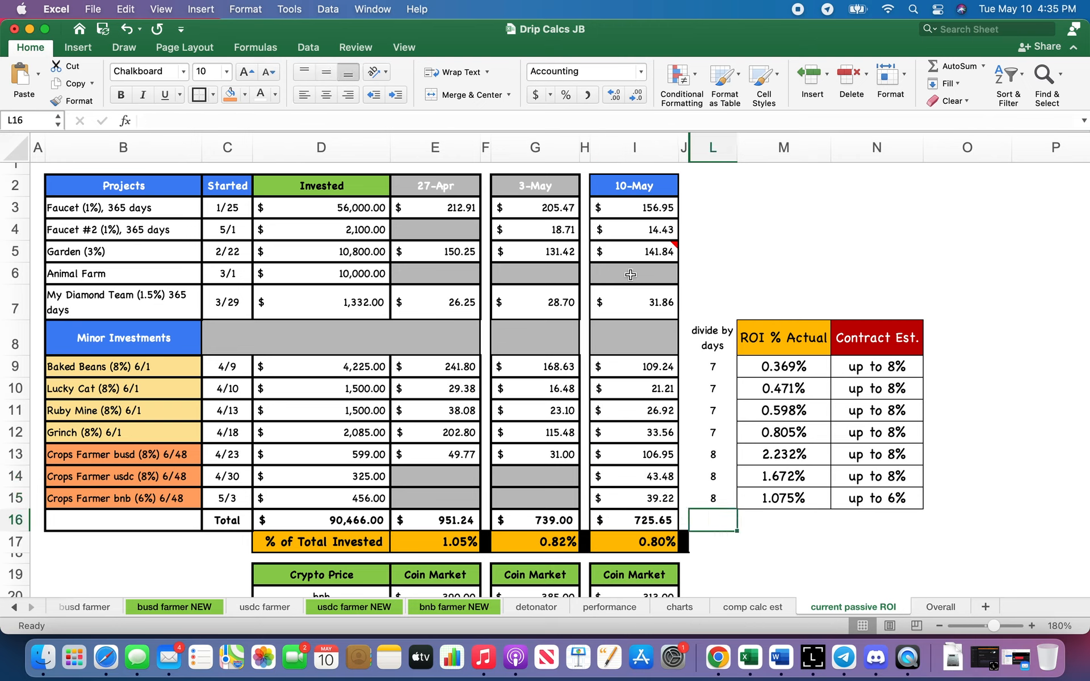
# Inspect the 10-May % of Total Invested formula =I16/$D$16 (0.80%).
pyautogui.click(321, 541)
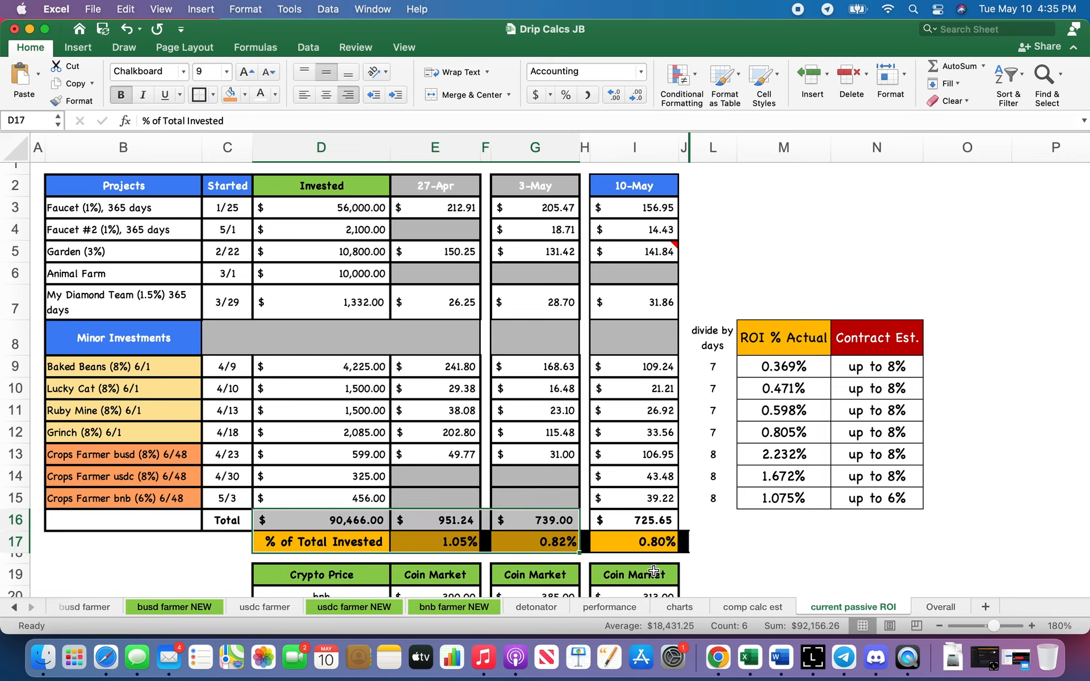
pyautogui.click(321, 520)
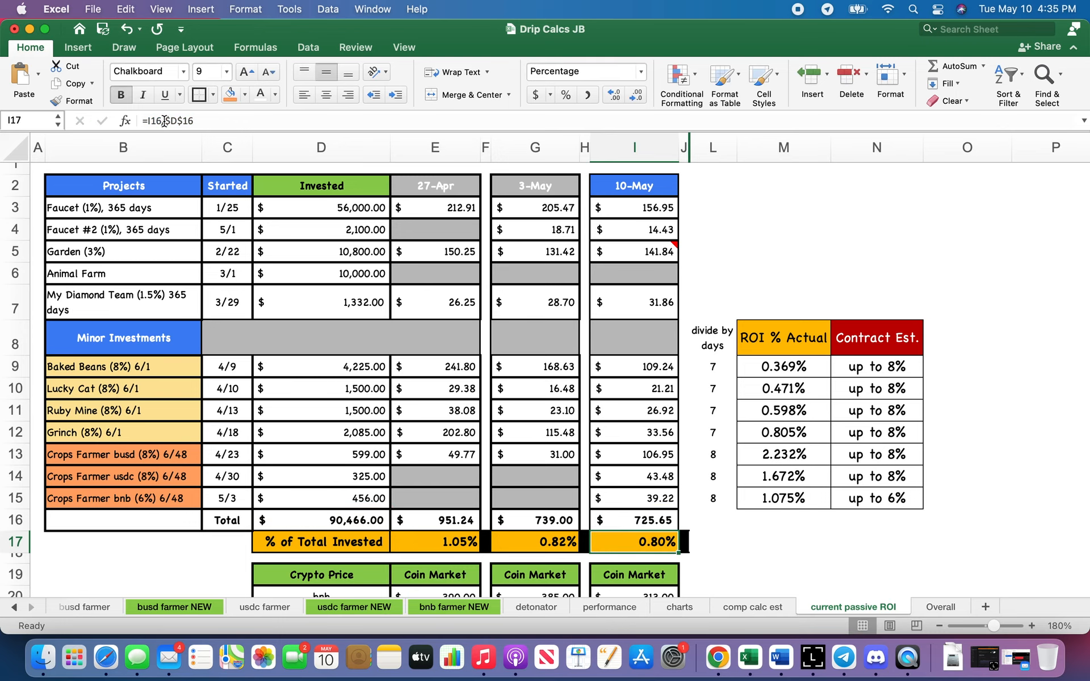
pyautogui.click(634, 147)
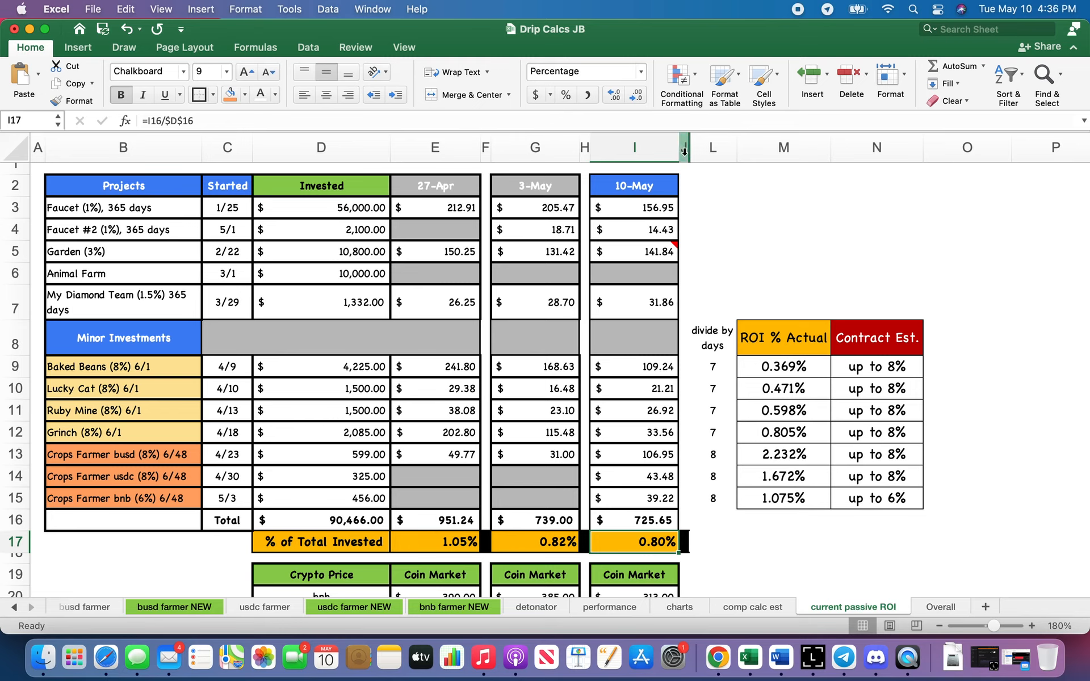
# Unhide the Adjusted Actual column between J and L.
pyautogui.rightClick(685, 146)
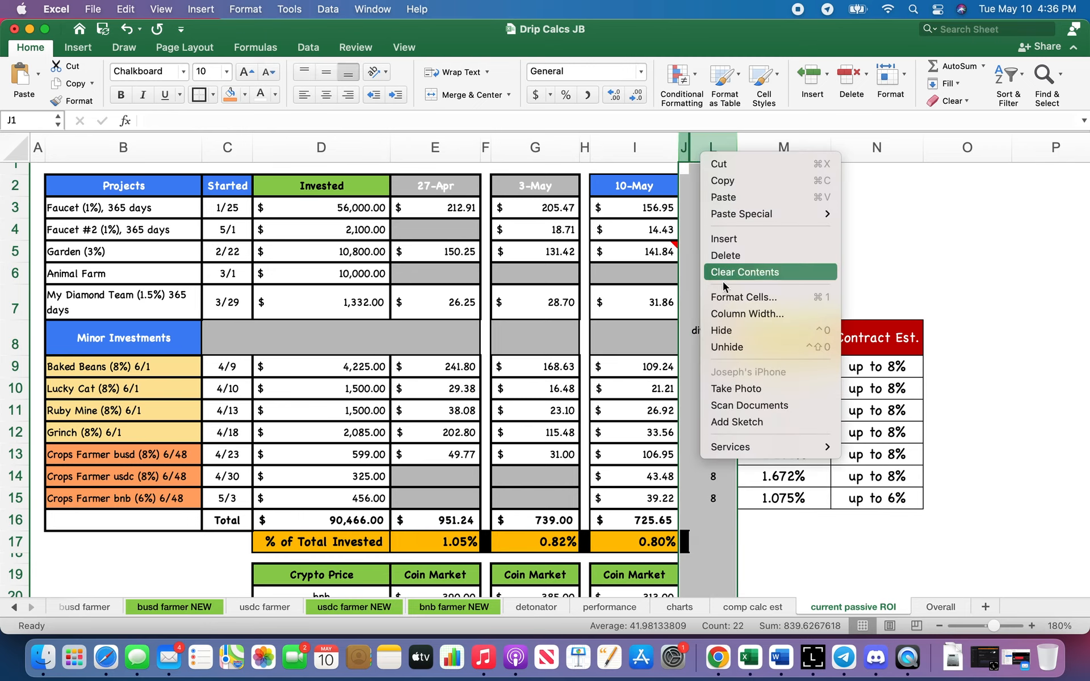
pyautogui.moveTo(737, 348)
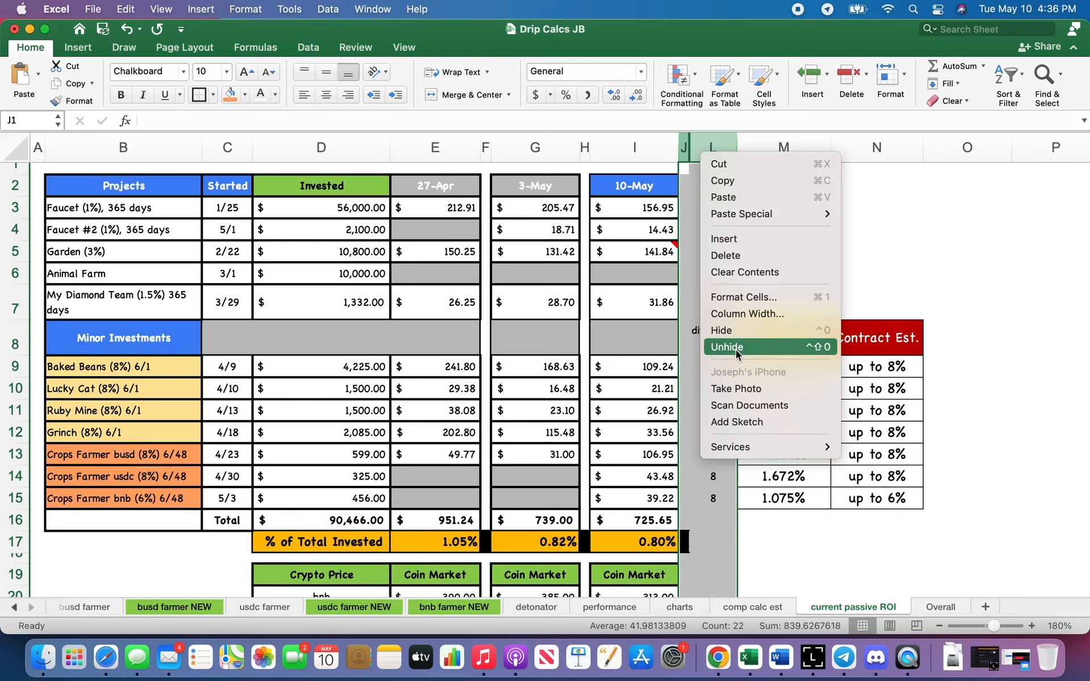
pyautogui.click(728, 346)
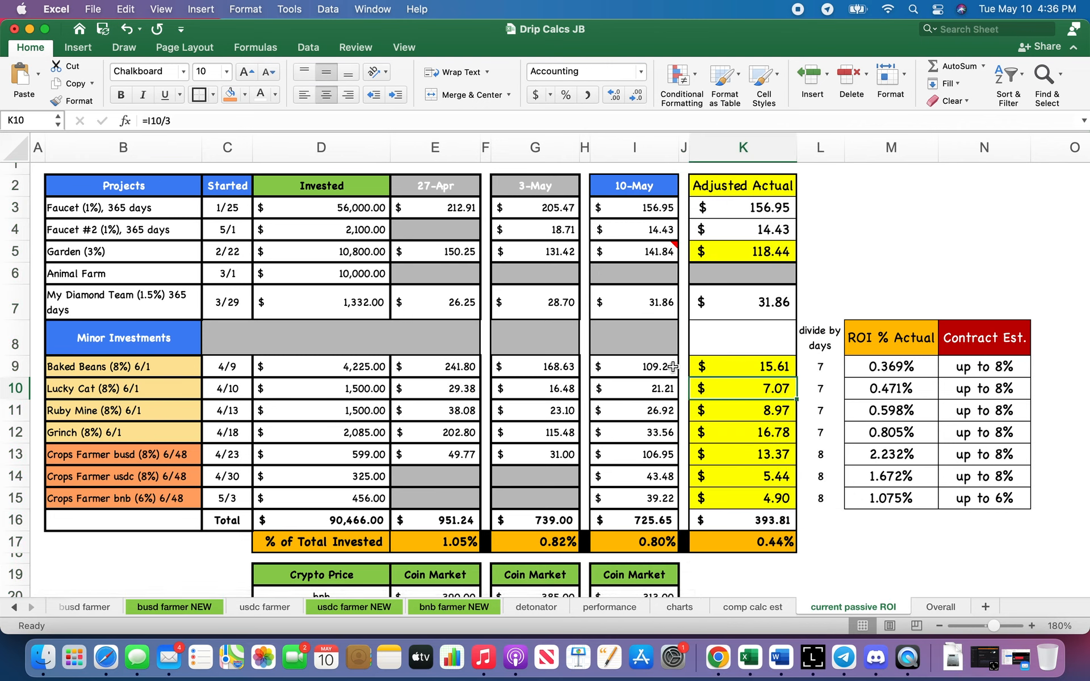
# Review the Baked Beans and Crops Farmer busd day-adjusted profit formulas.
pyautogui.click(633, 367)
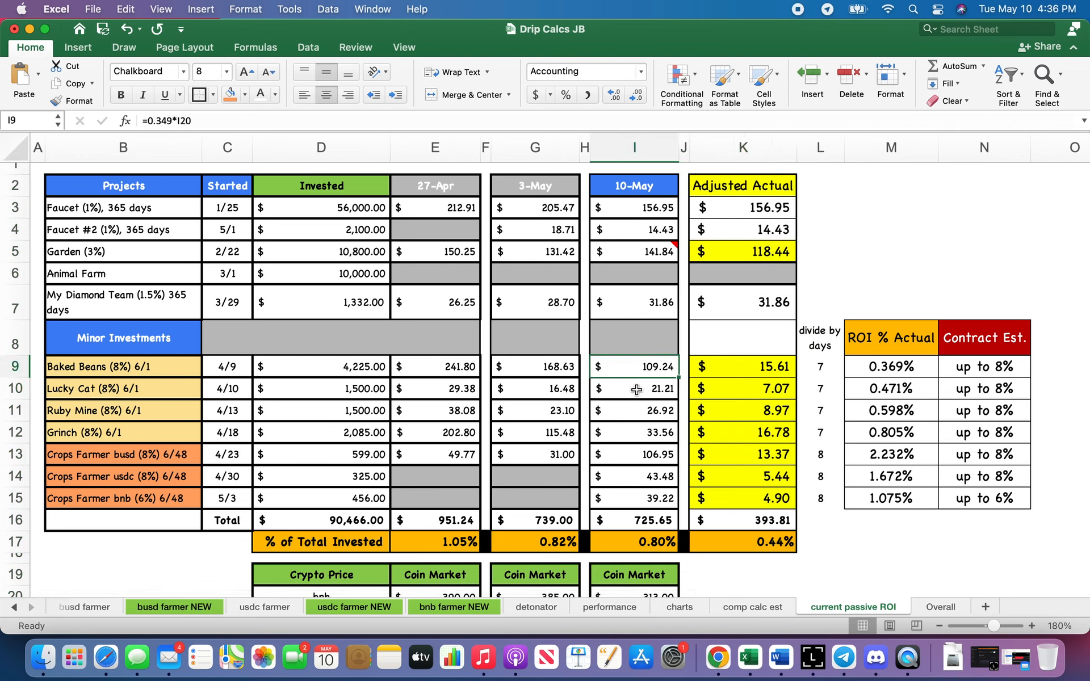
pyautogui.click(741, 367)
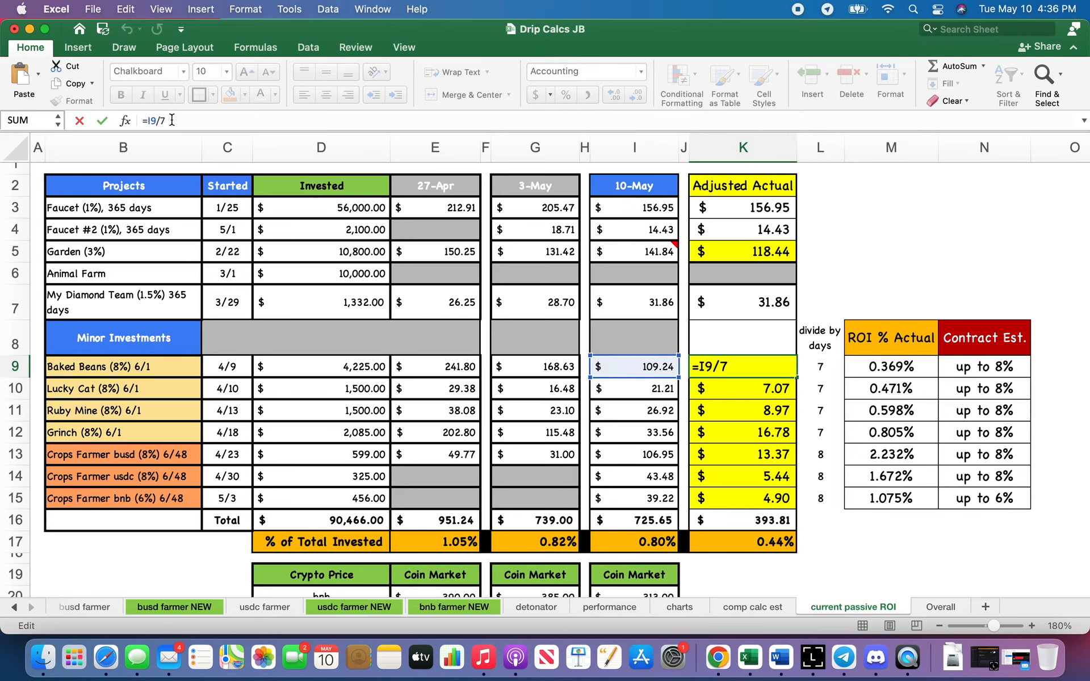
pyautogui.press('enter')
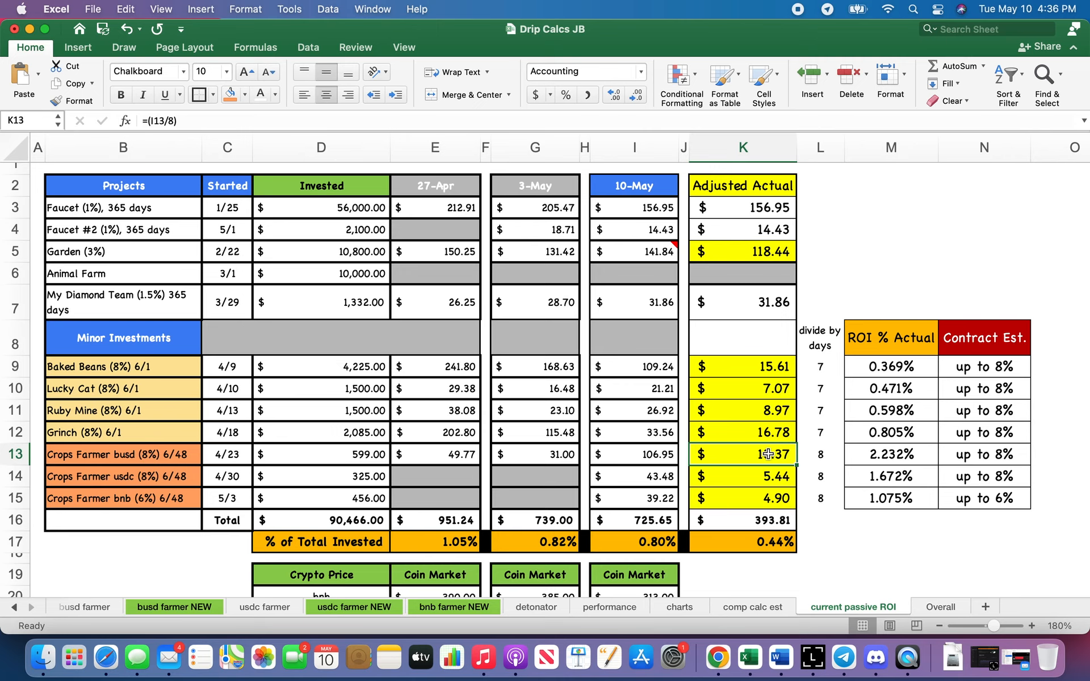
pyautogui.moveTo(754, 470)
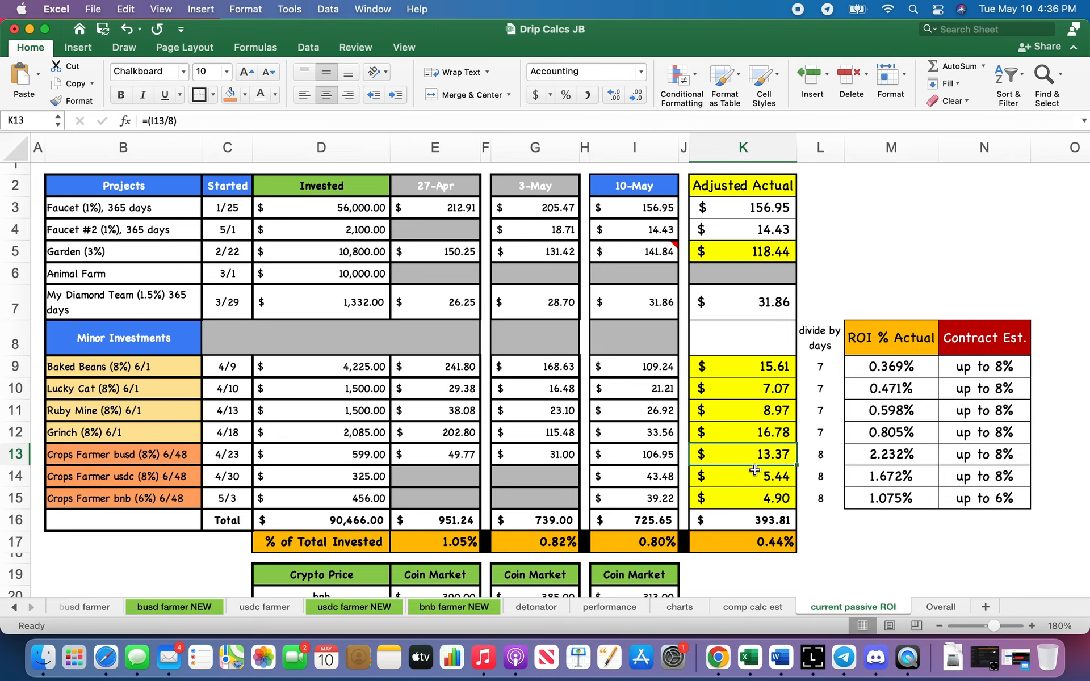
pyautogui.click(634, 454)
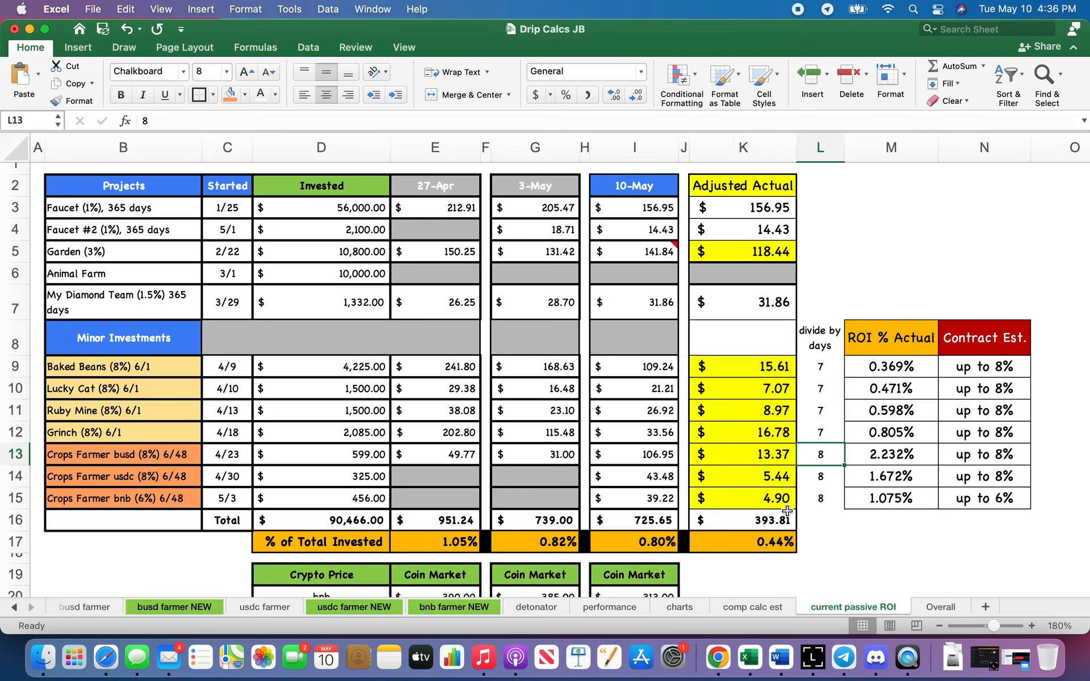
pyautogui.moveTo(821, 530)
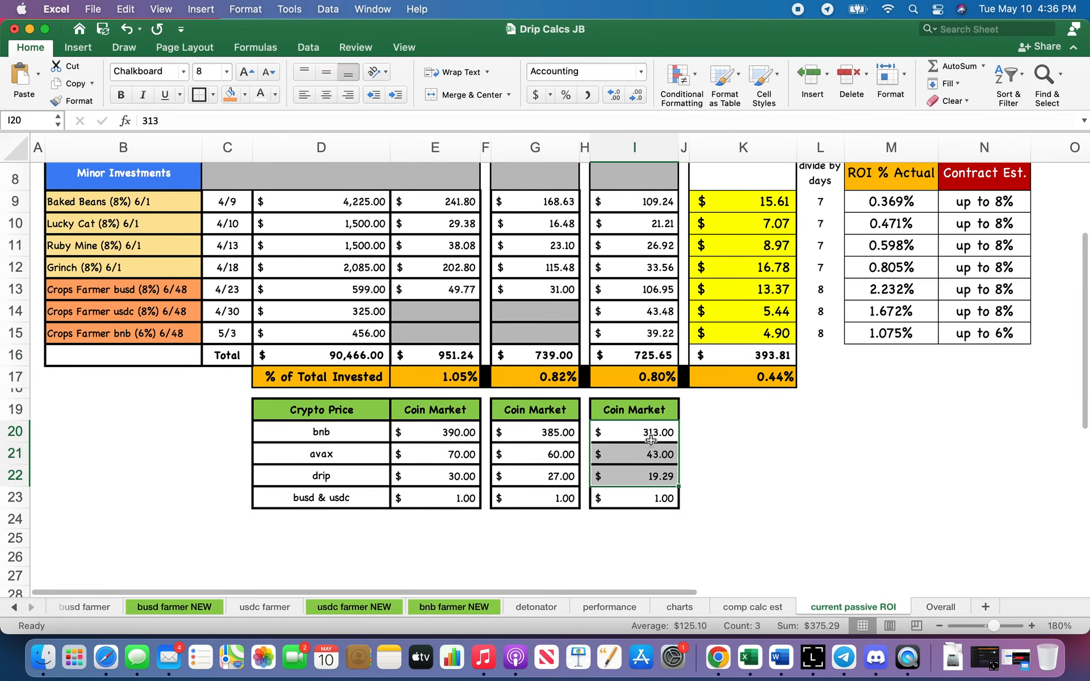
pyautogui.write('500')
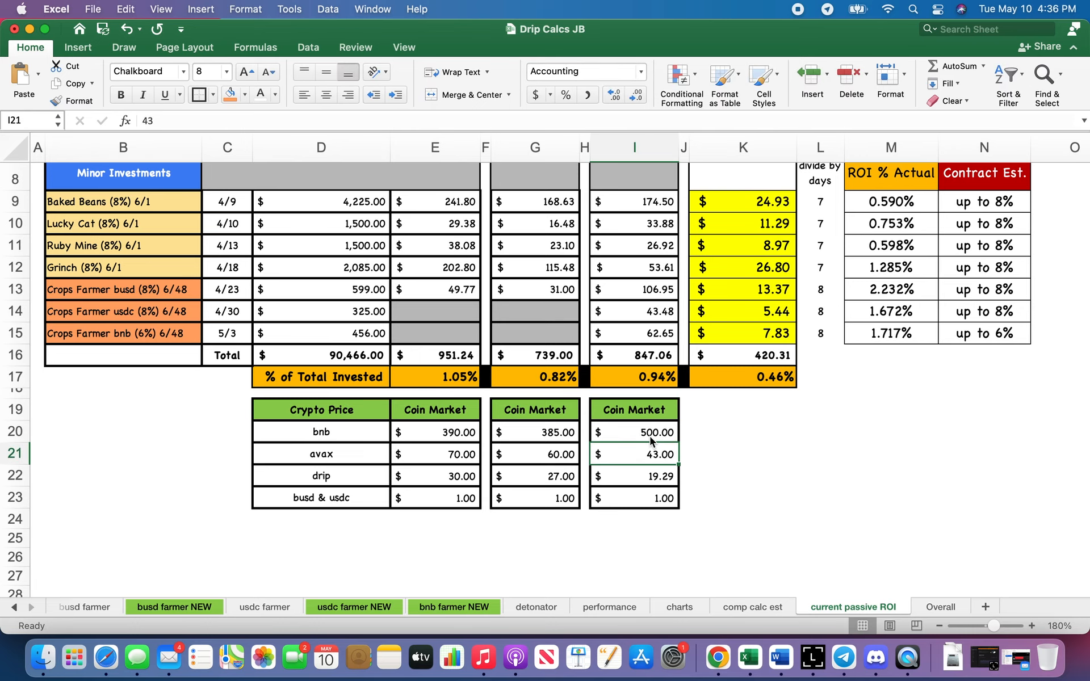
pyautogui.write('313.00')
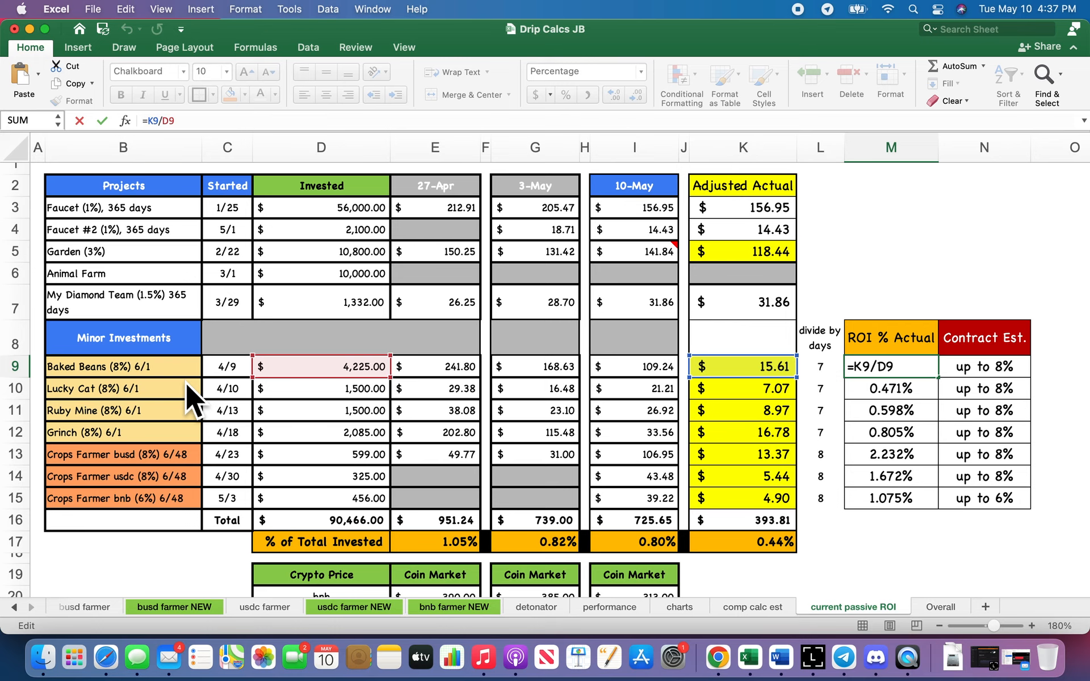
pyautogui.moveTo(754, 368)
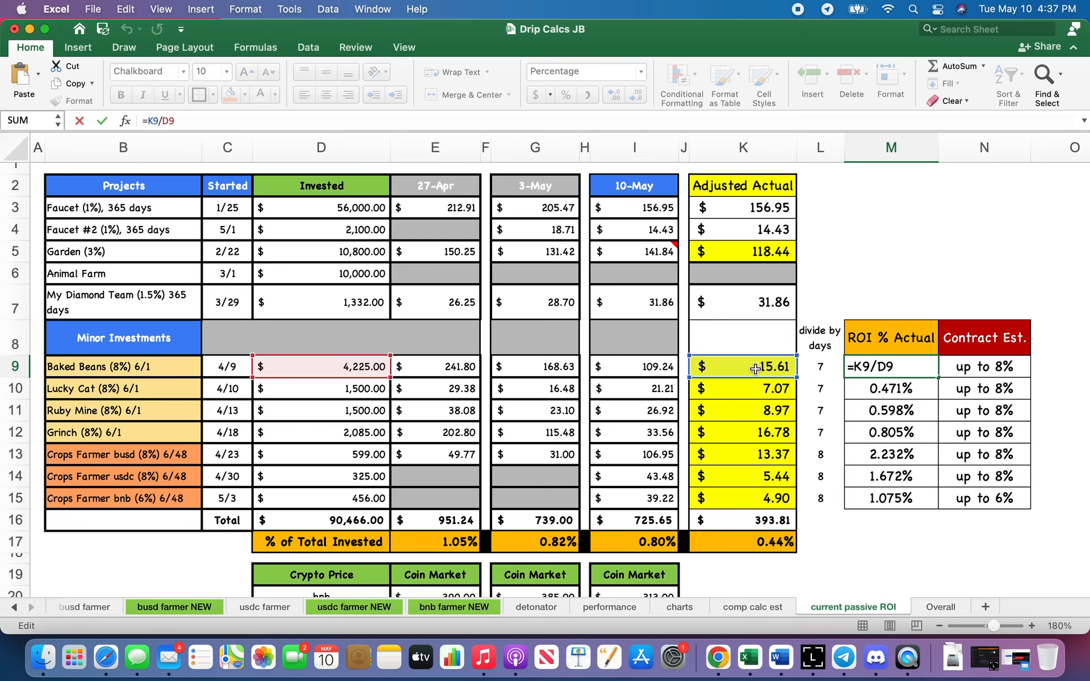
pyautogui.moveTo(810, 368)
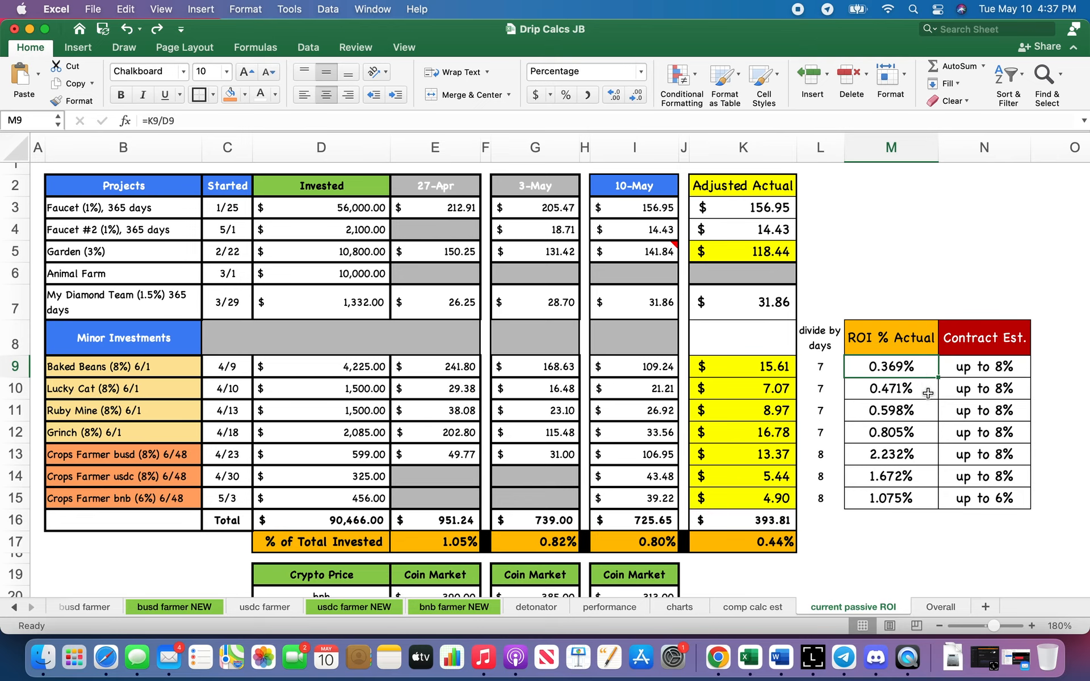
# Check the ROI % Actual formulas from Crops Farmer busd down to Crops Farmer bnb (=K15/D15).
pyautogui.click(892, 454)
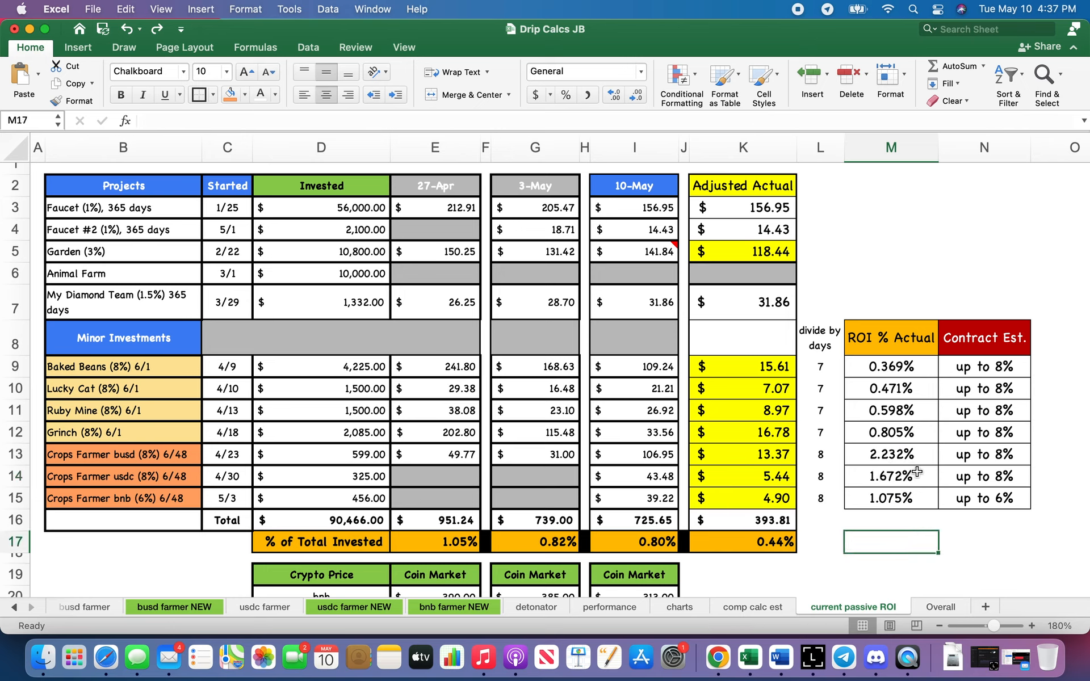
pyautogui.click(891, 498)
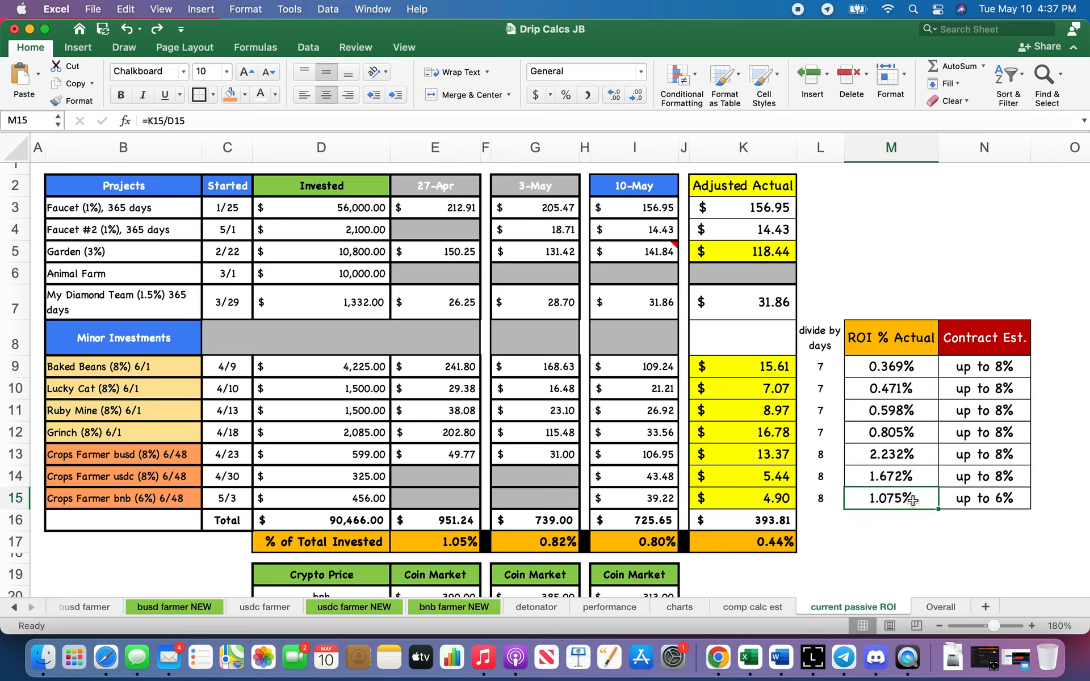
pyautogui.moveTo(890, 454); pyautogui.dragTo(891, 499)
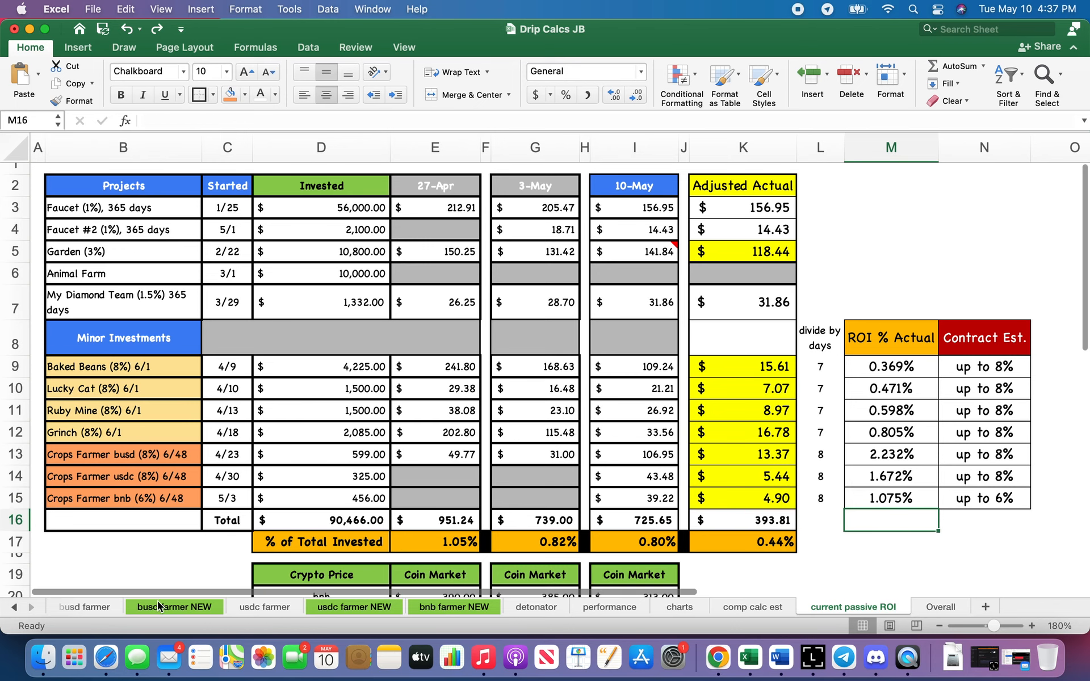
pyautogui.click(175, 607)
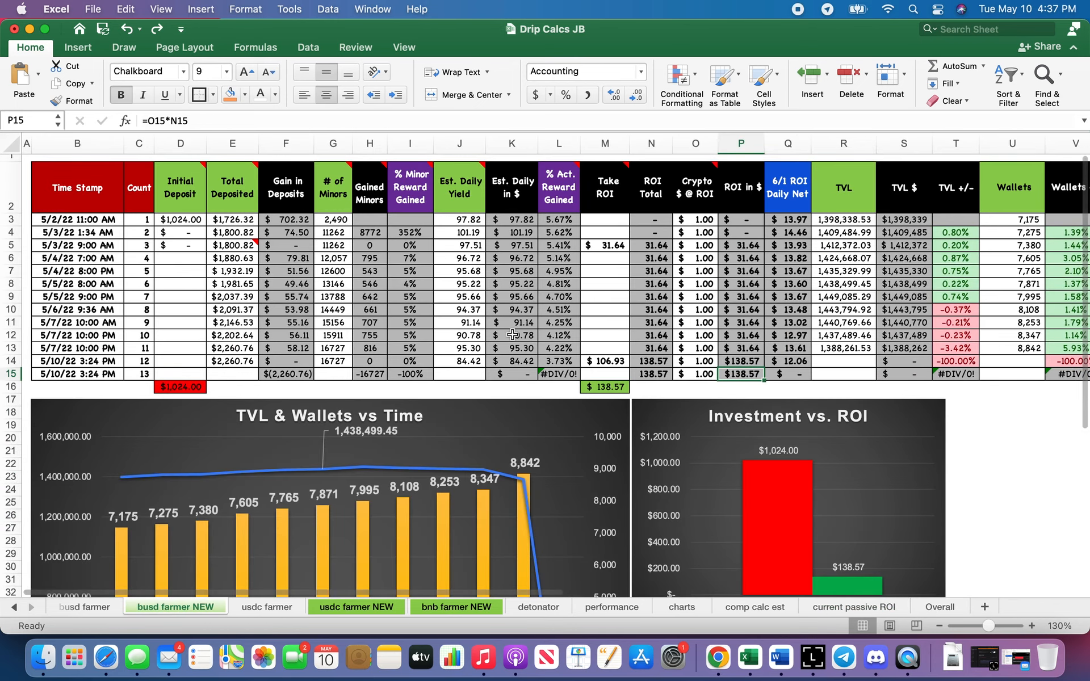
pyautogui.moveTo(559, 283); pyautogui.dragTo(559, 348)
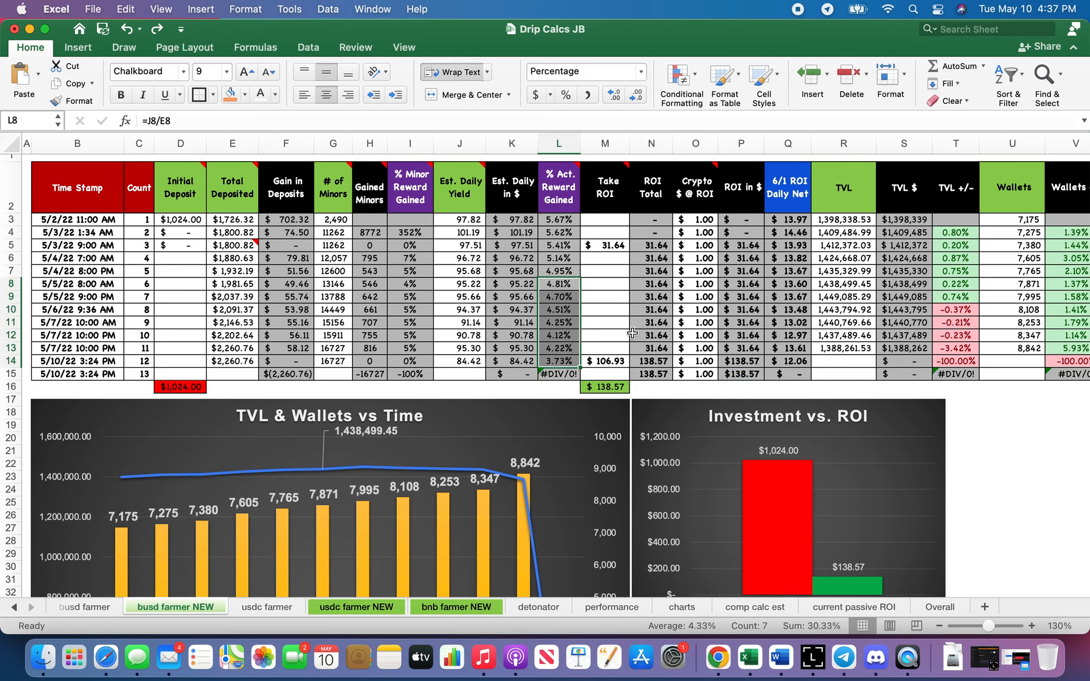
pyautogui.click(603, 335)
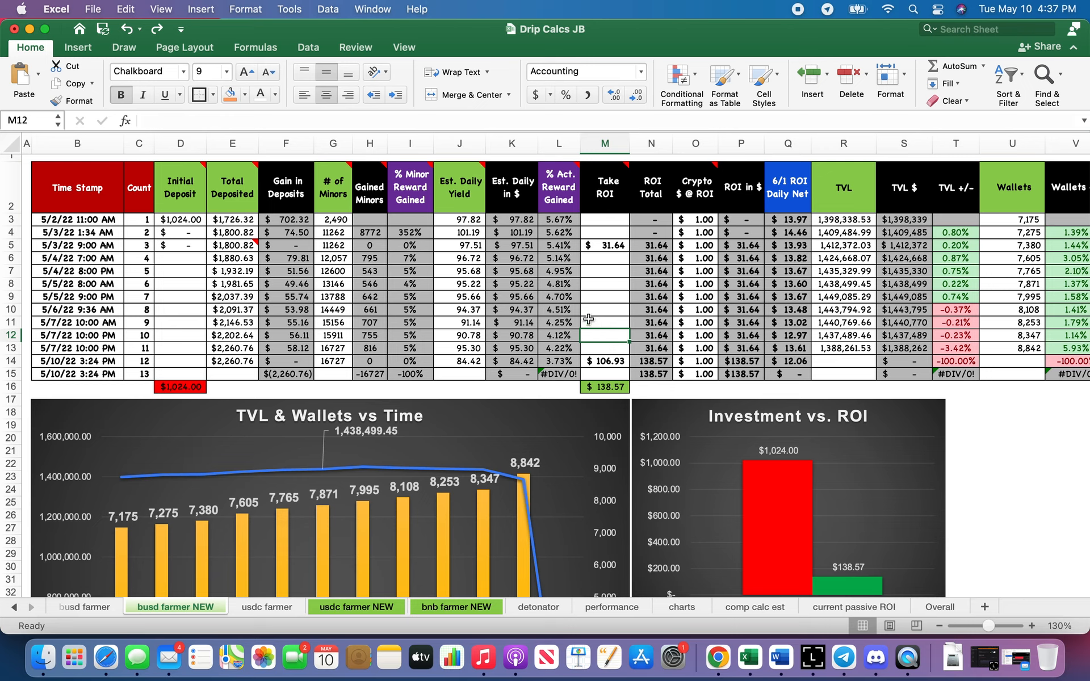
pyautogui.moveTo(582, 314)
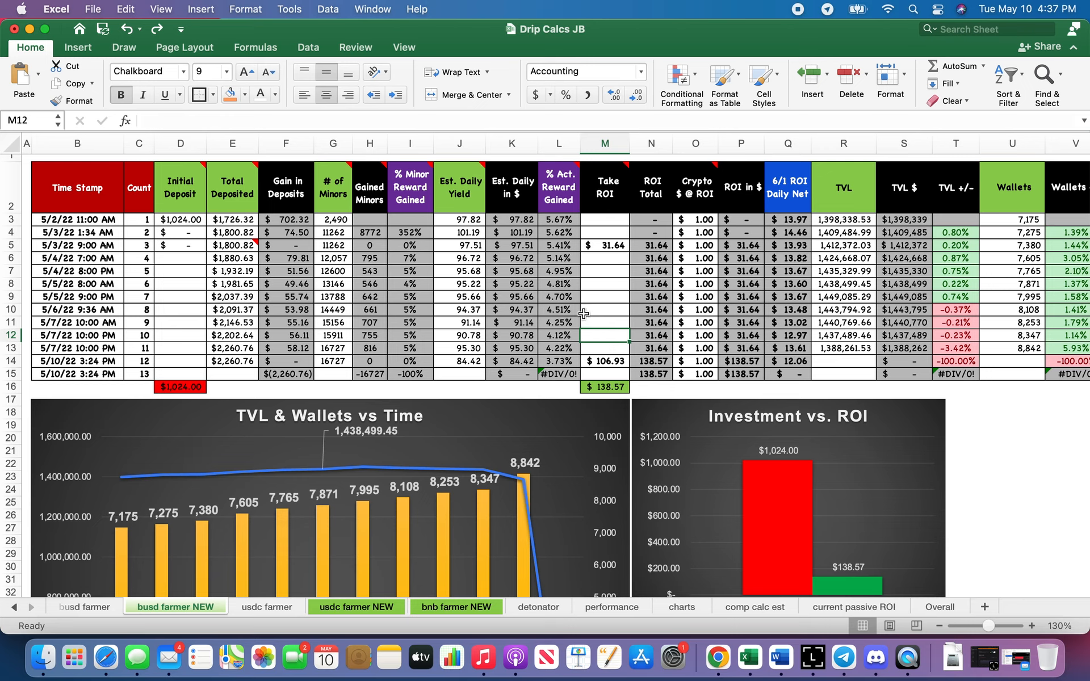
pyautogui.moveTo(583, 317)
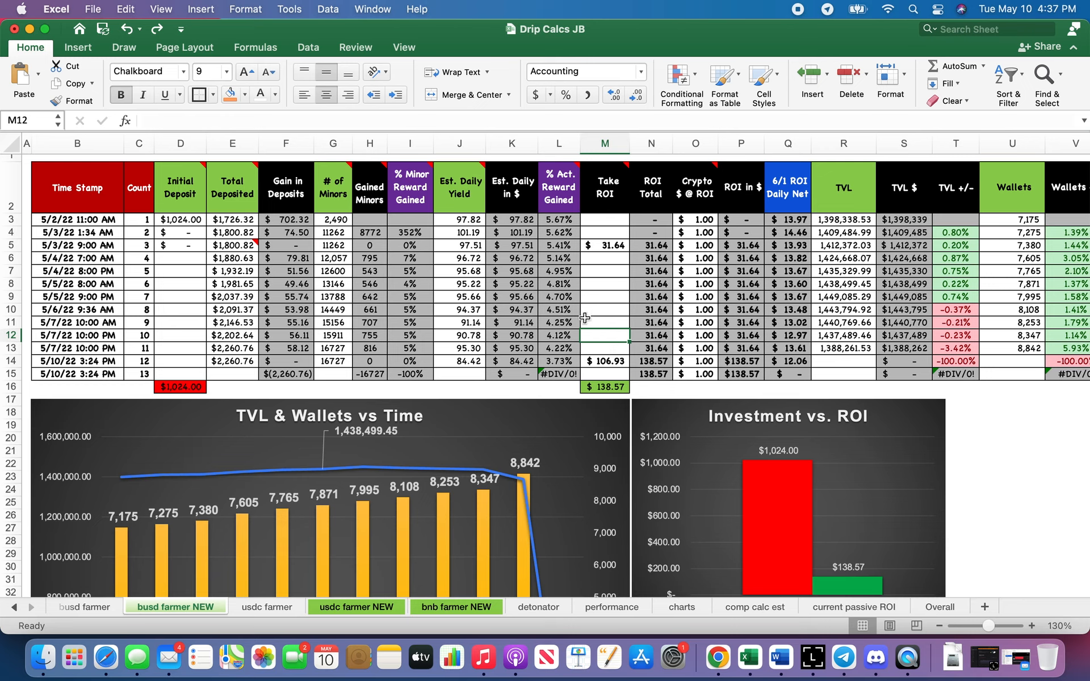
pyautogui.click(557, 361)
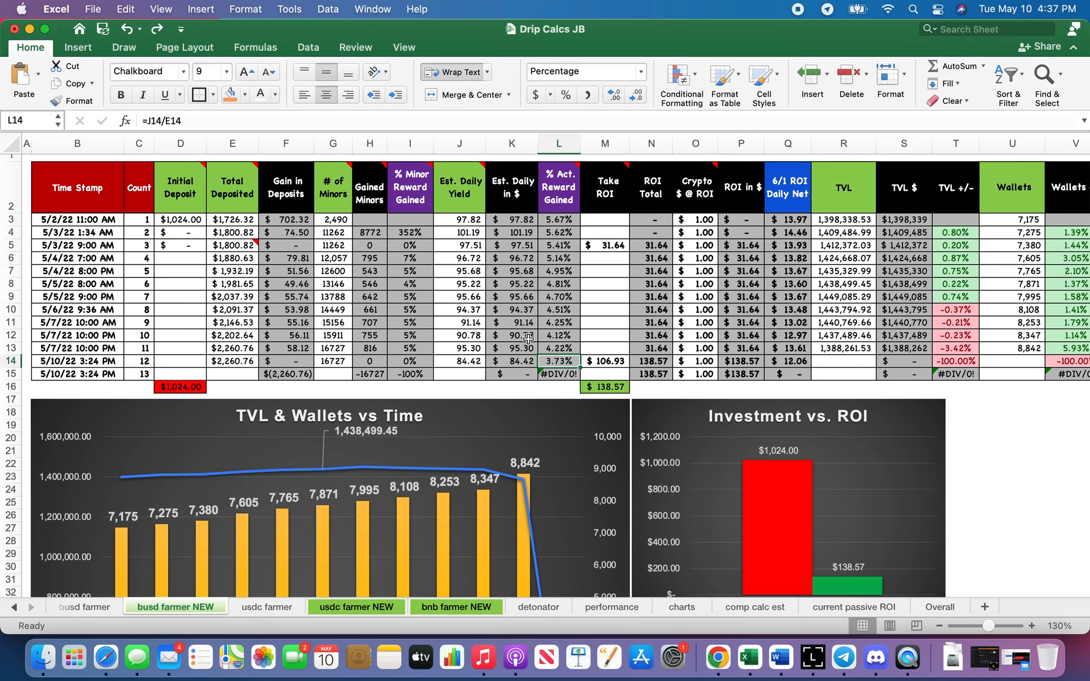
pyautogui.moveTo(528, 367)
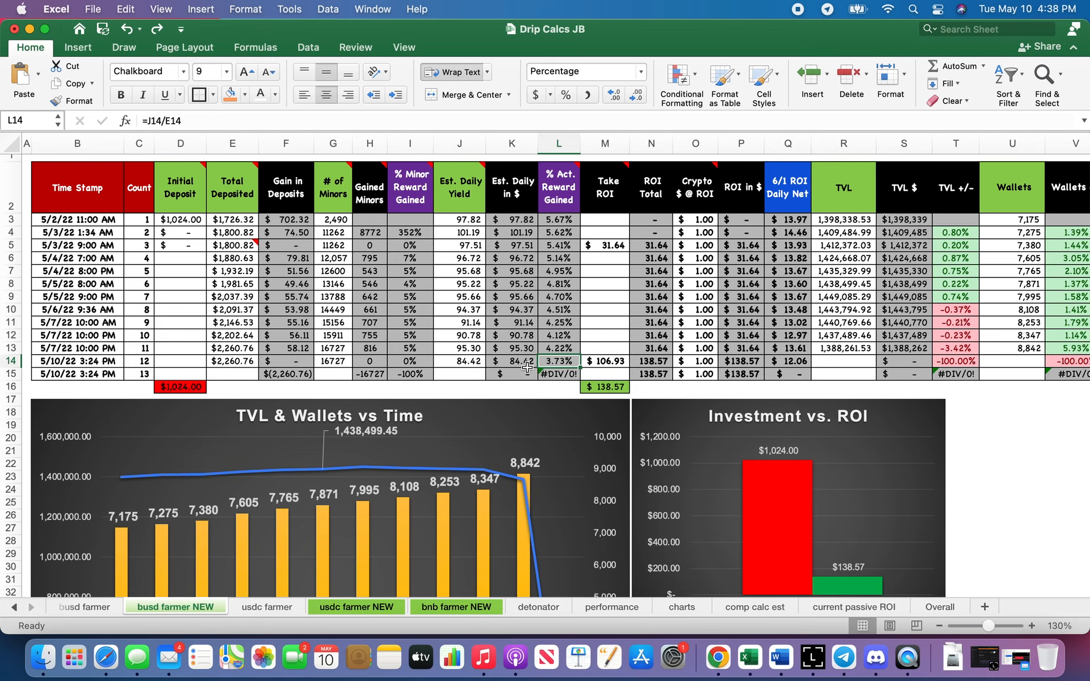
pyautogui.moveTo(270, 117)
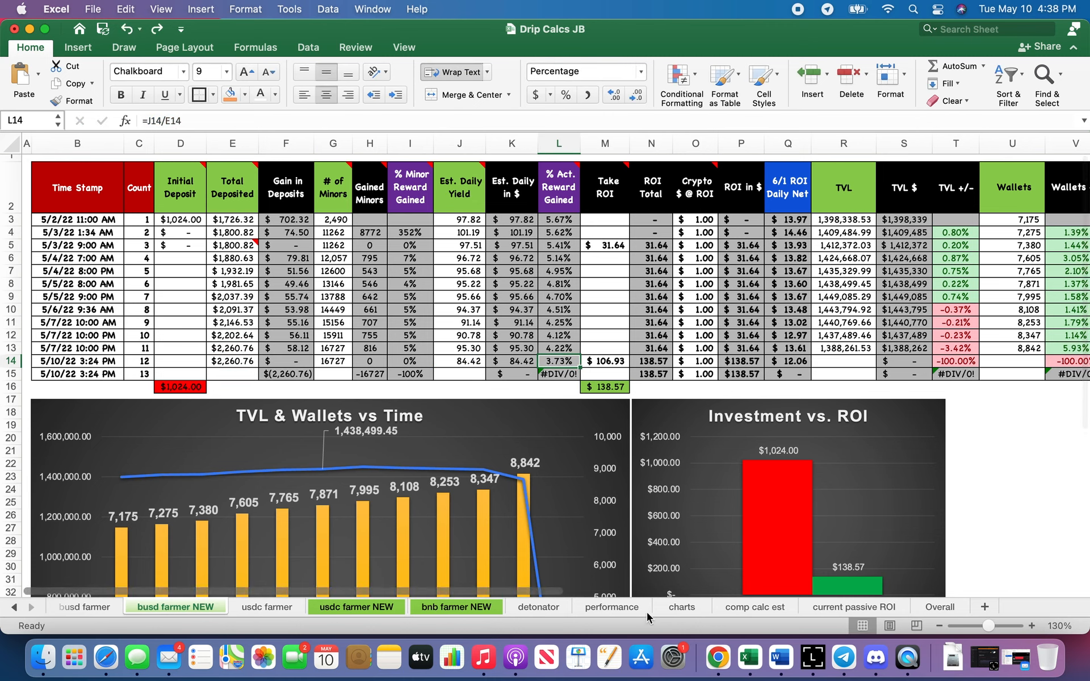
pyautogui.moveTo(748, 628)
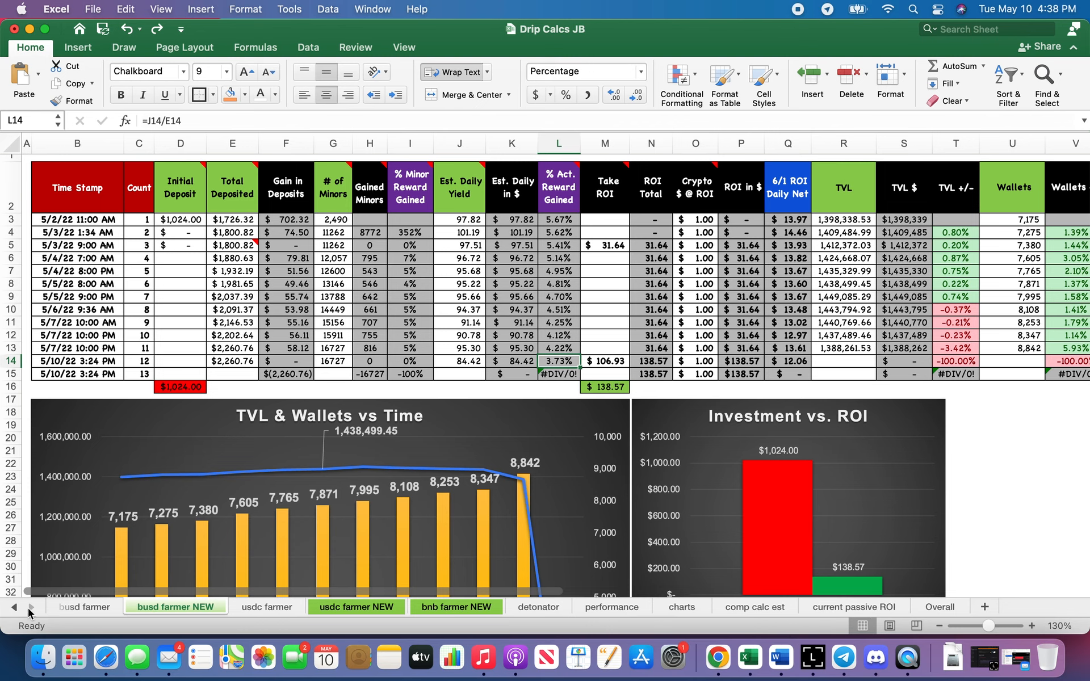
pyautogui.click(853, 606)
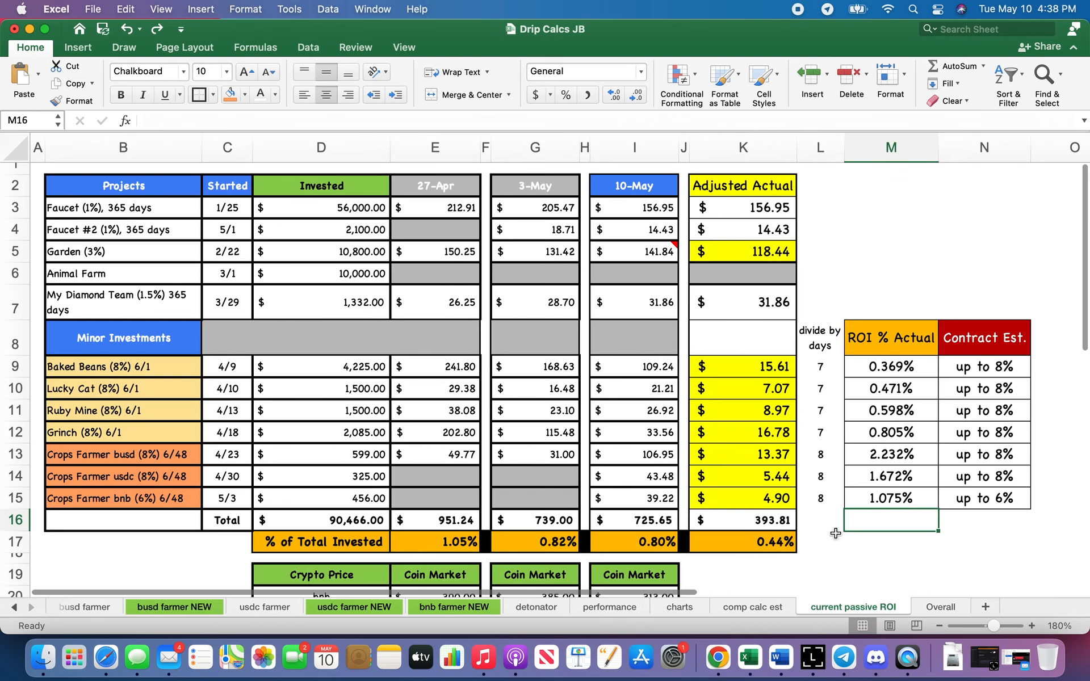
# Select all the ROI % Actual values M9:M15 to bold them.
pyautogui.click(890, 454)
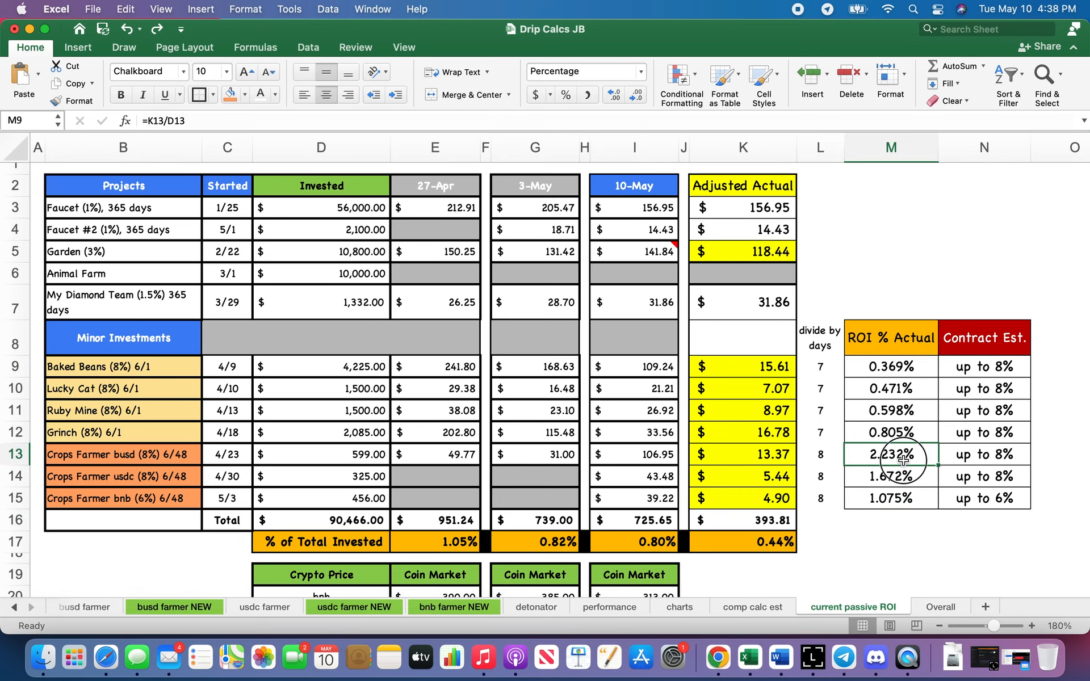
pyautogui.moveTo(891, 455); pyautogui.dragTo(891, 497)
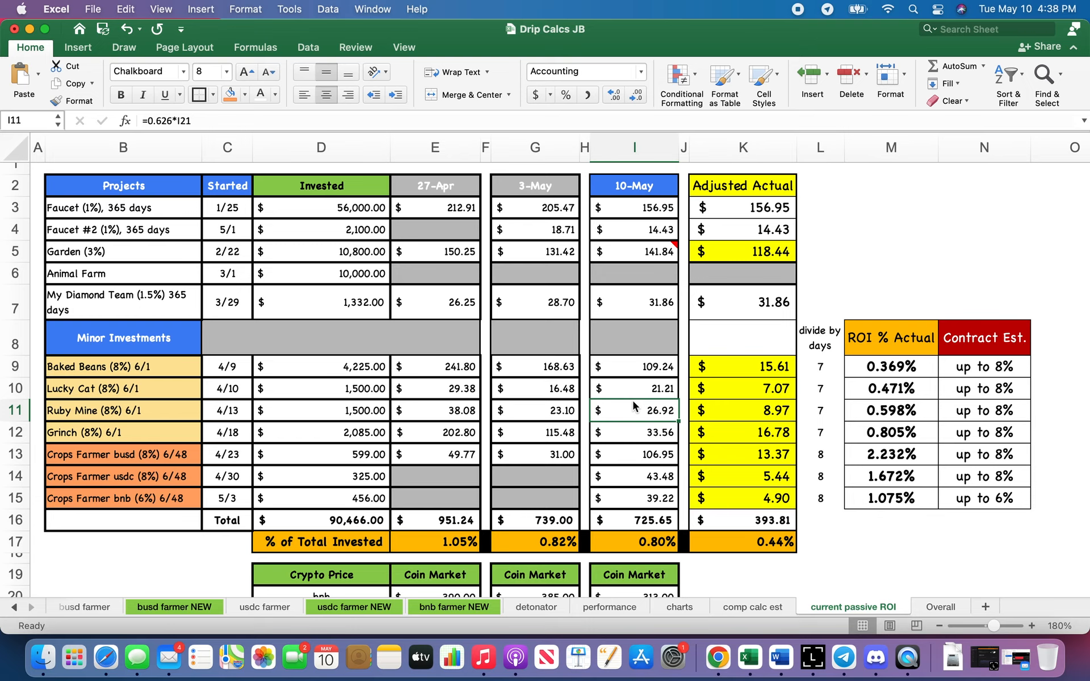
pyautogui.moveTo(686, 120)
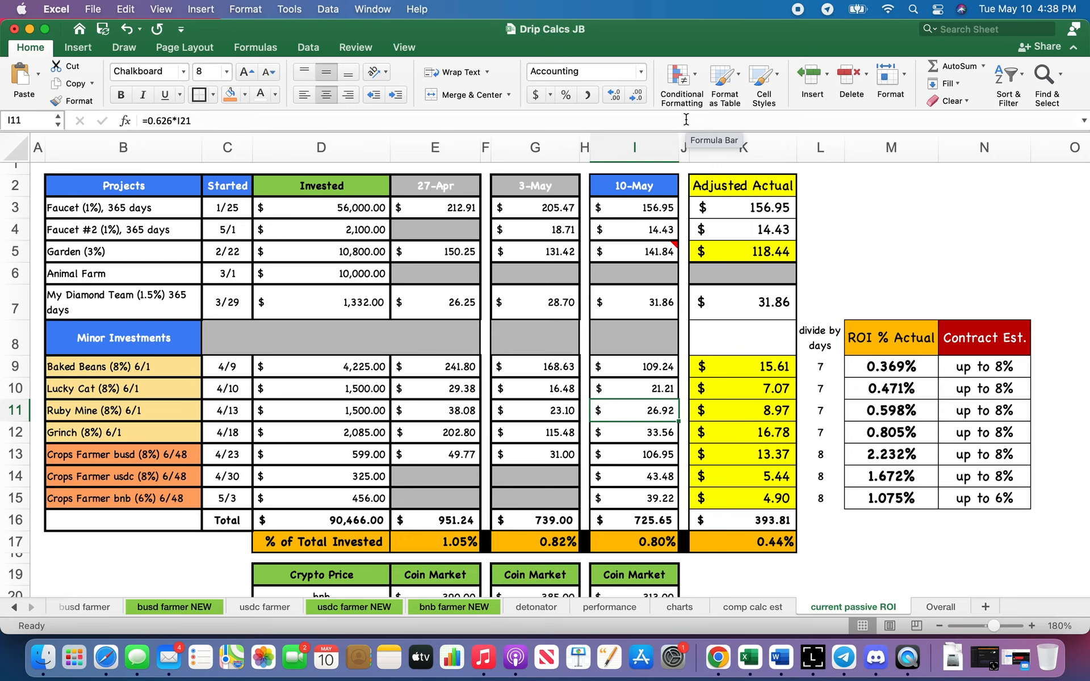
pyautogui.moveTo(686, 122)
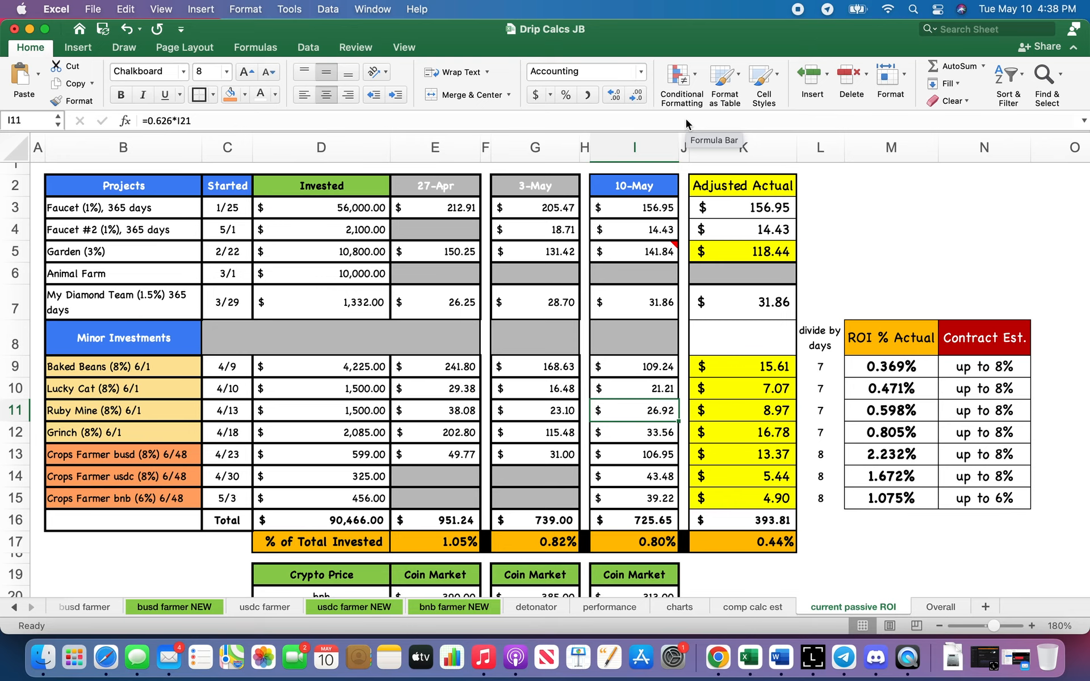